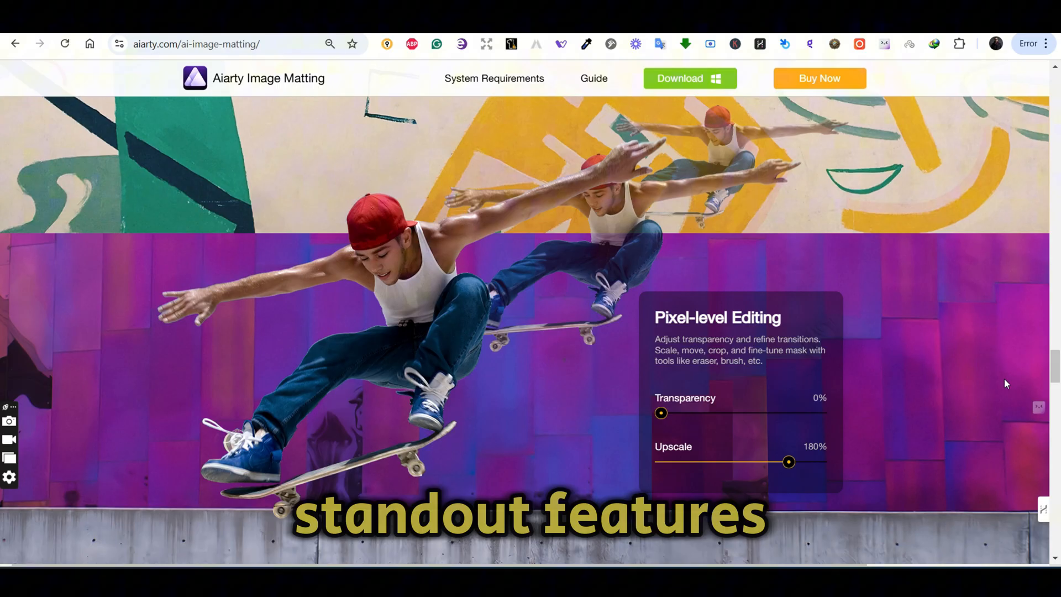
Step: Resize the demo skater preview back to its normal size
{"action": "left_click_drag", "start_coordinate": [660, 412], "coordinate": [697, 412]}
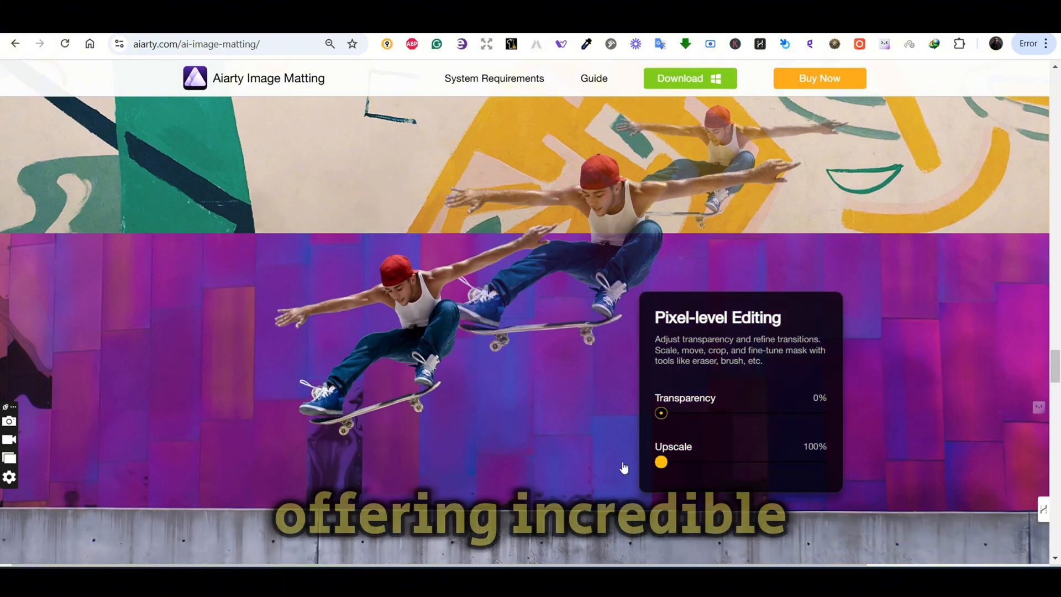
{"action": "left_click_drag", "start_coordinate": [661, 413], "coordinate": [772, 413]}
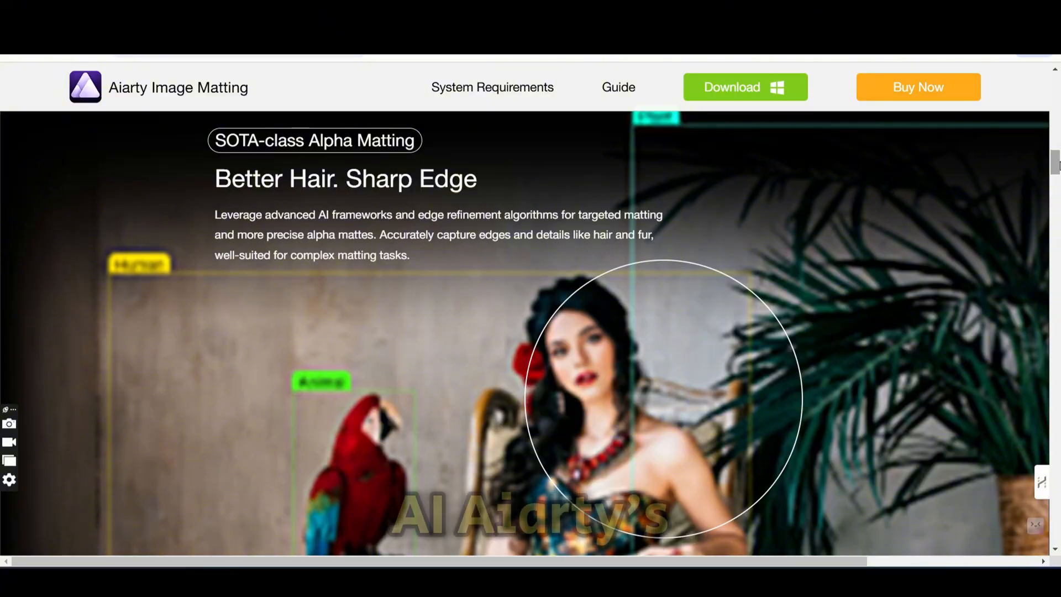
{"action": "scroll", "scroll_direction": "down", "scroll_amount": 3}
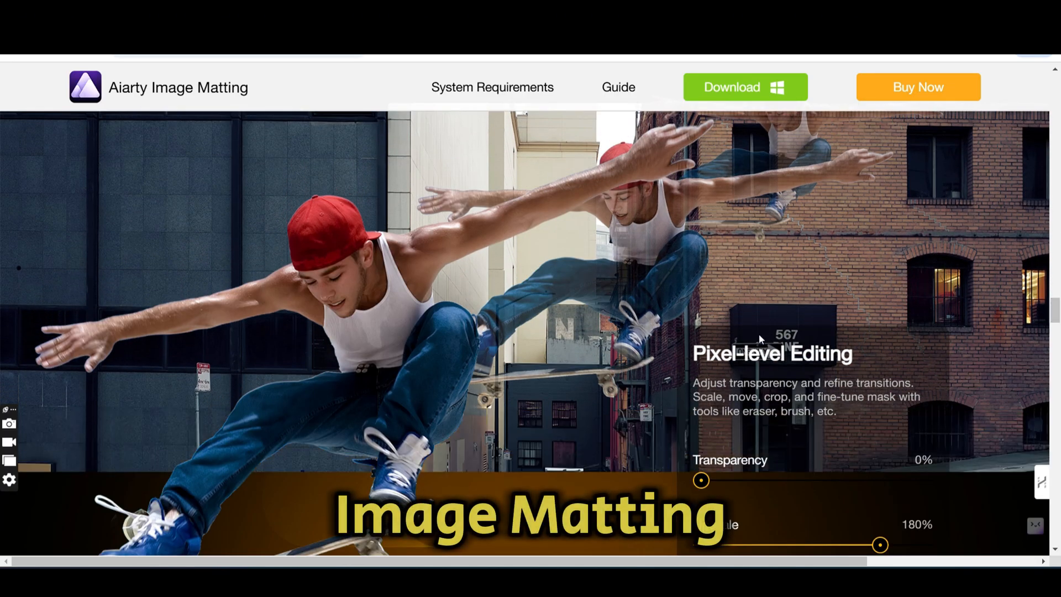
{"action": "left_click", "coordinate": [744, 87]}
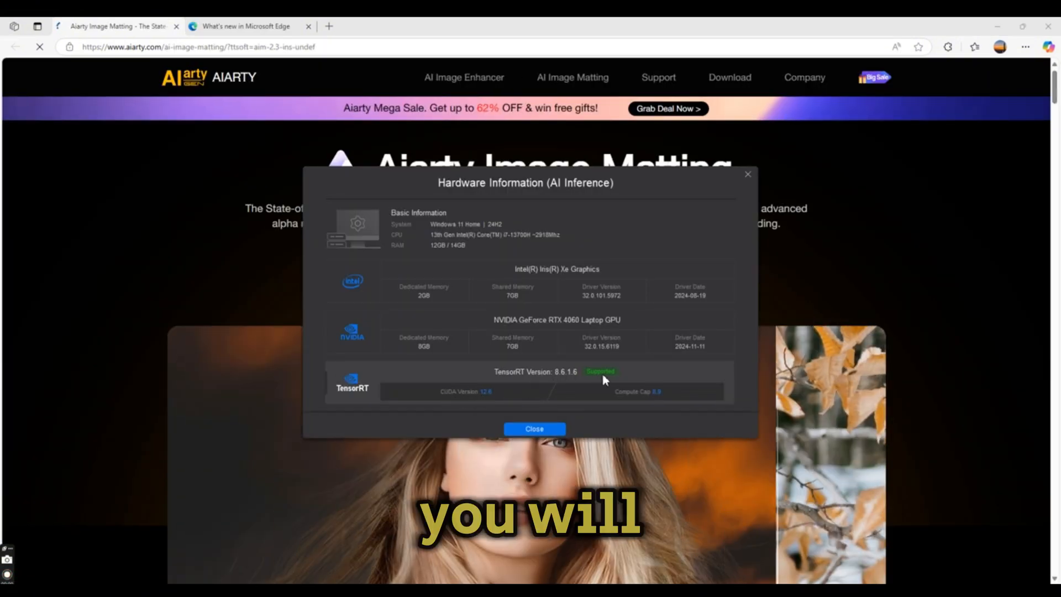
Step: Close Hardware Information, then select the NVIDIA RTX 4060 GPU and EdgeClear V2 model
{"action": "left_click", "coordinate": [533, 428]}
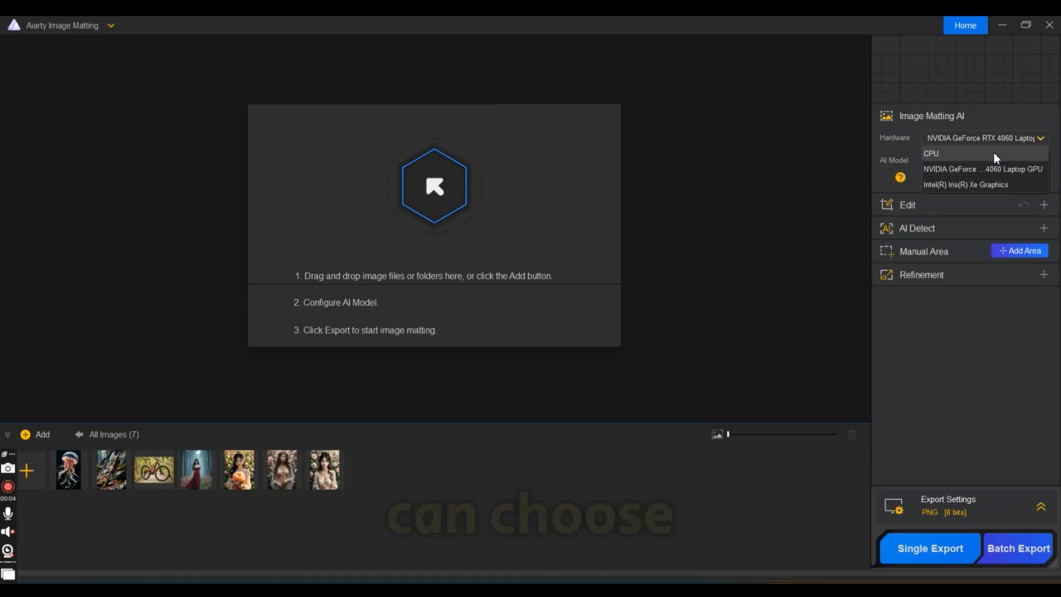
{"action": "left_click", "coordinate": [931, 153]}
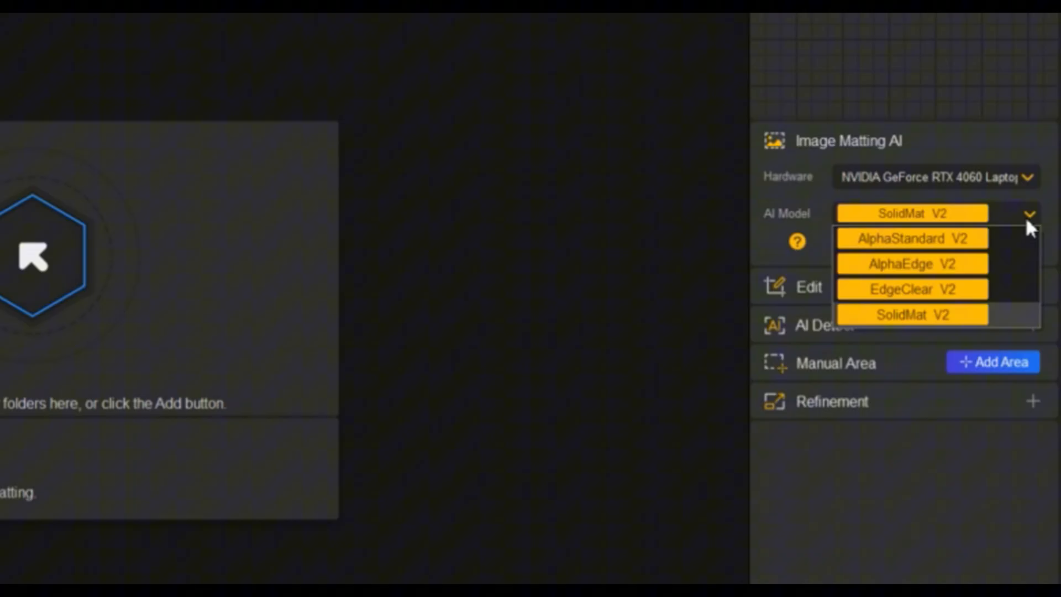
{"action": "left_click", "coordinate": [912, 238]}
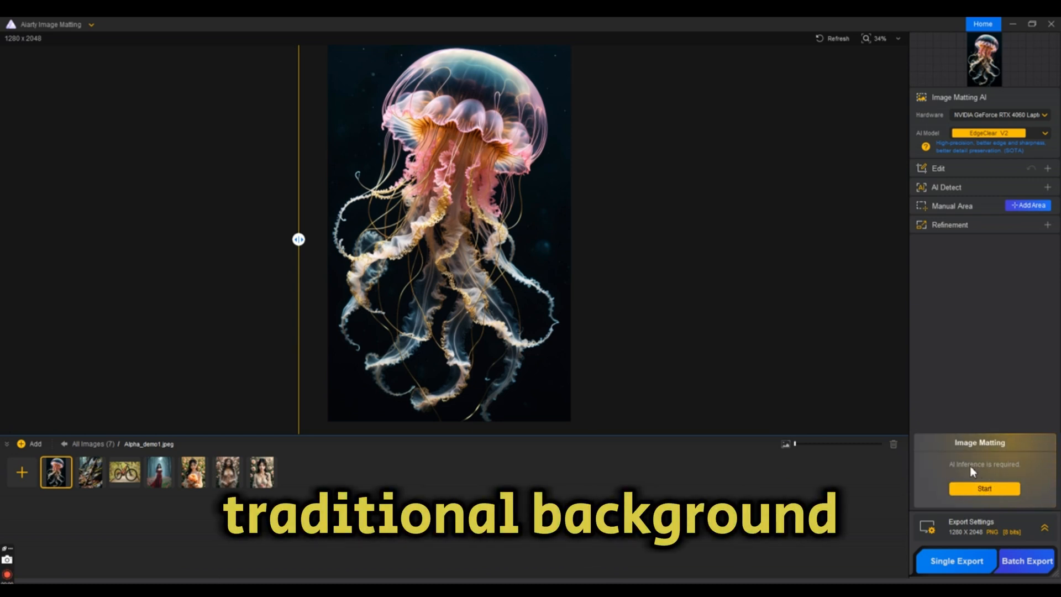
Step: Run EdgeClear V2 matting on the jellyfish and sweep the before/after divider to compare
{"action": "left_click", "coordinate": [983, 487]}
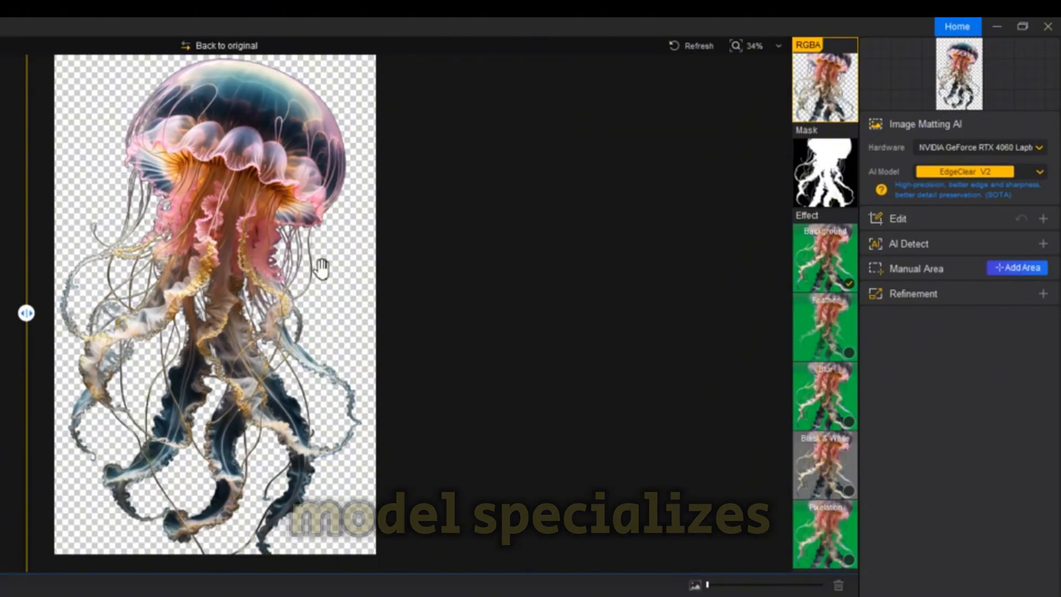
{"action": "left_click_drag", "start_coordinate": [27, 312], "coordinate": [445, 312]}
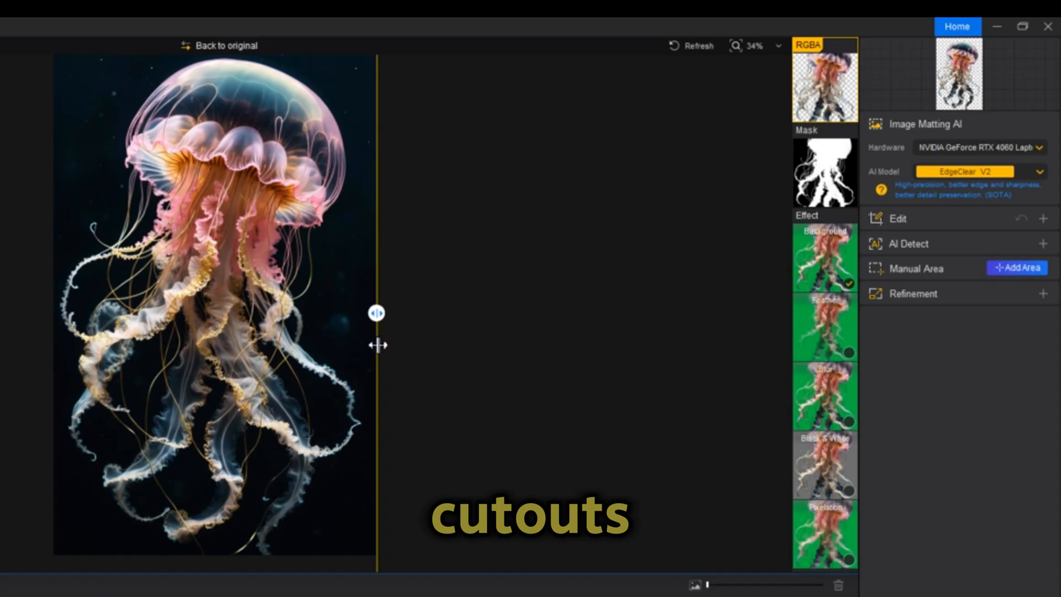
{"action": "left_click_drag", "start_coordinate": [376, 314], "coordinate": [24, 313]}
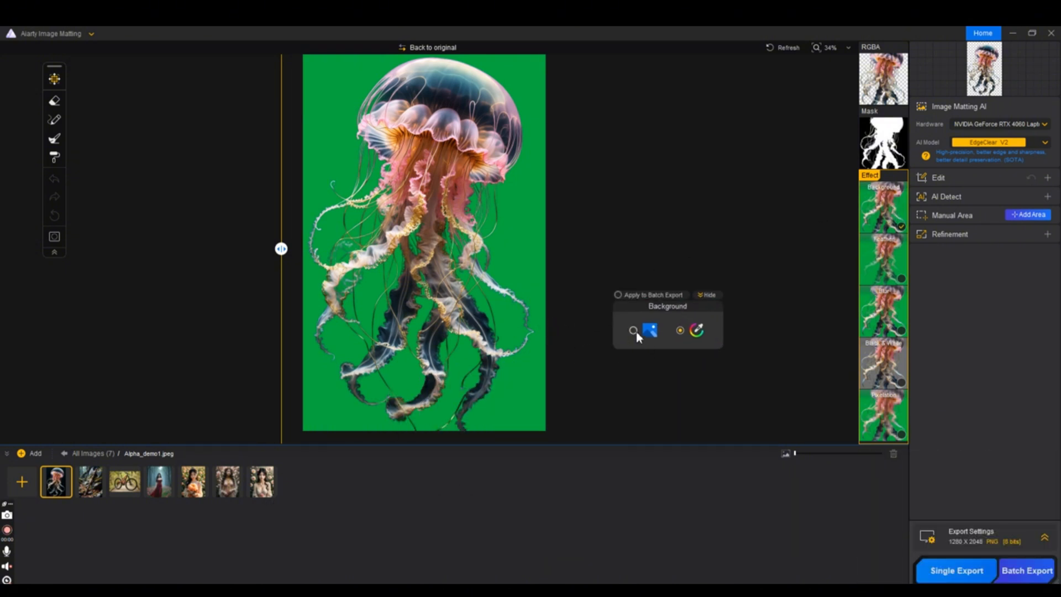
Step: Change the jellyfish backdrop to maroon, then a gradient, then a grey textured image
{"action": "left_click", "coordinate": [650, 330]}
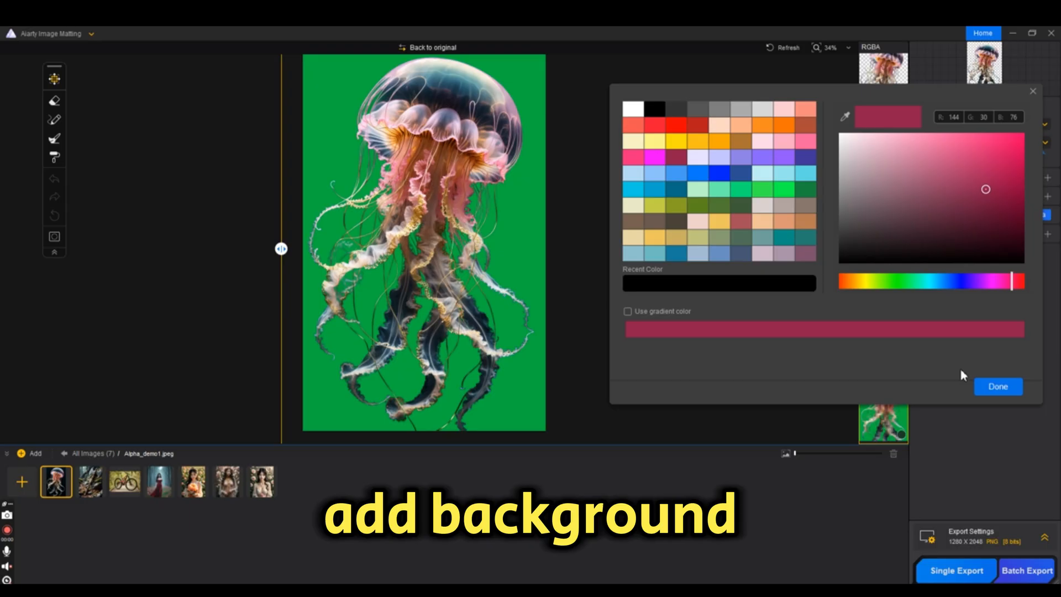
{"action": "left_click", "coordinate": [997, 385]}
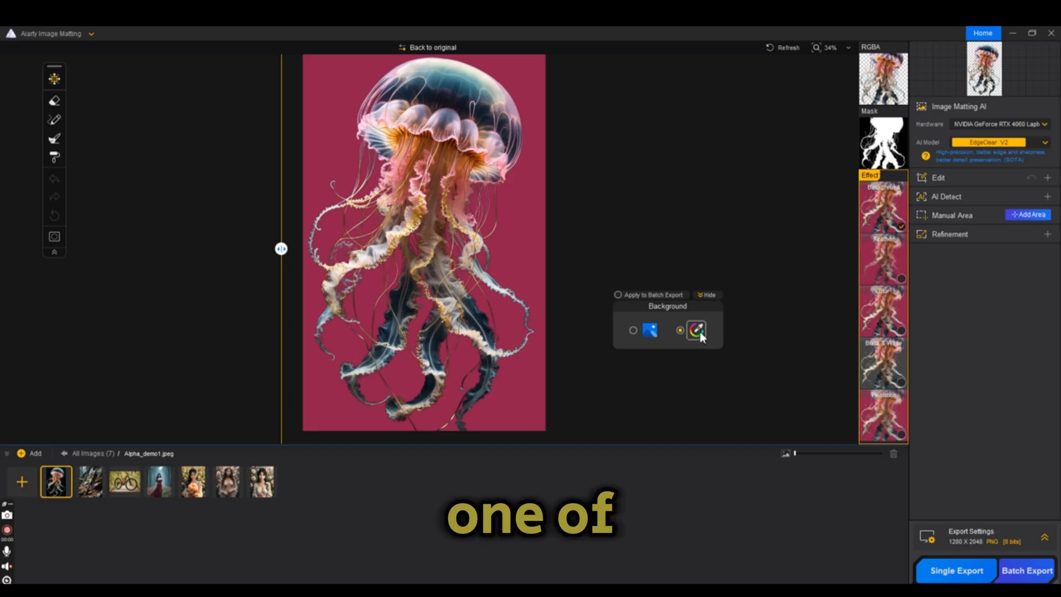
{"action": "left_click", "coordinate": [697, 330]}
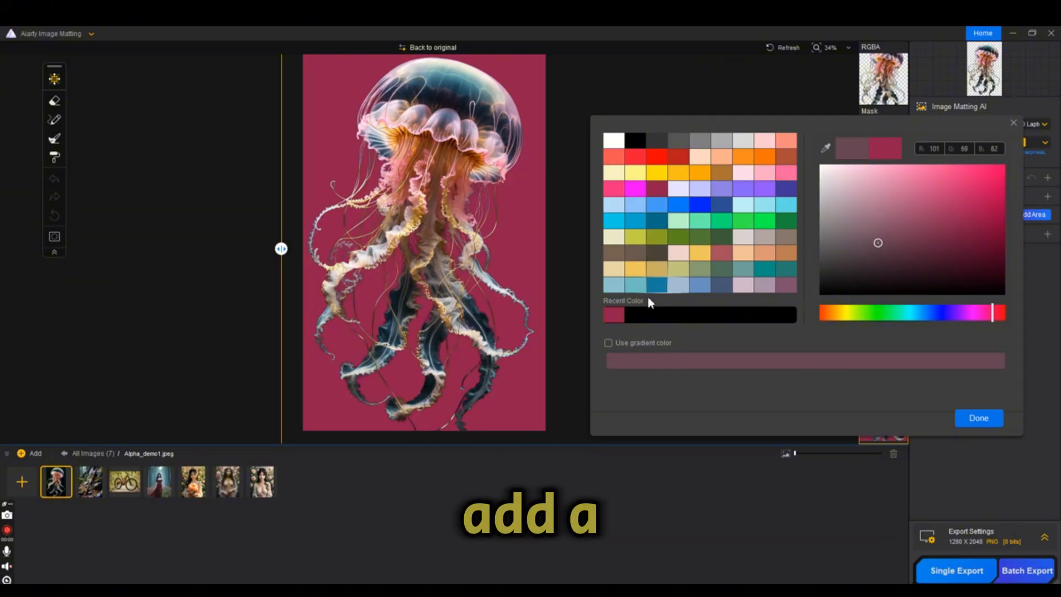
{"action": "left_click", "coordinate": [608, 343]}
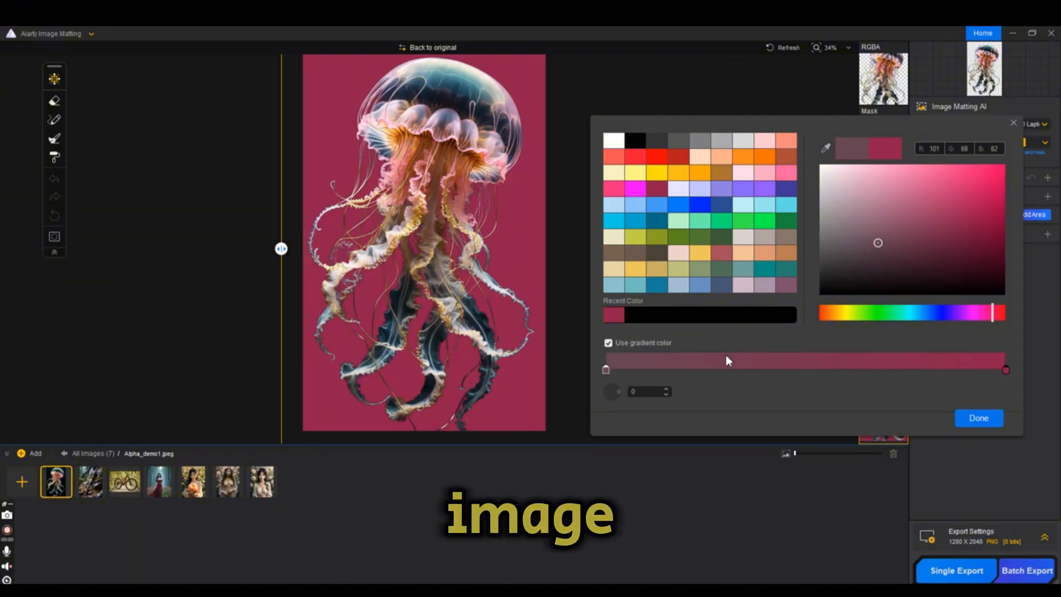
{"action": "left_click", "coordinate": [977, 417]}
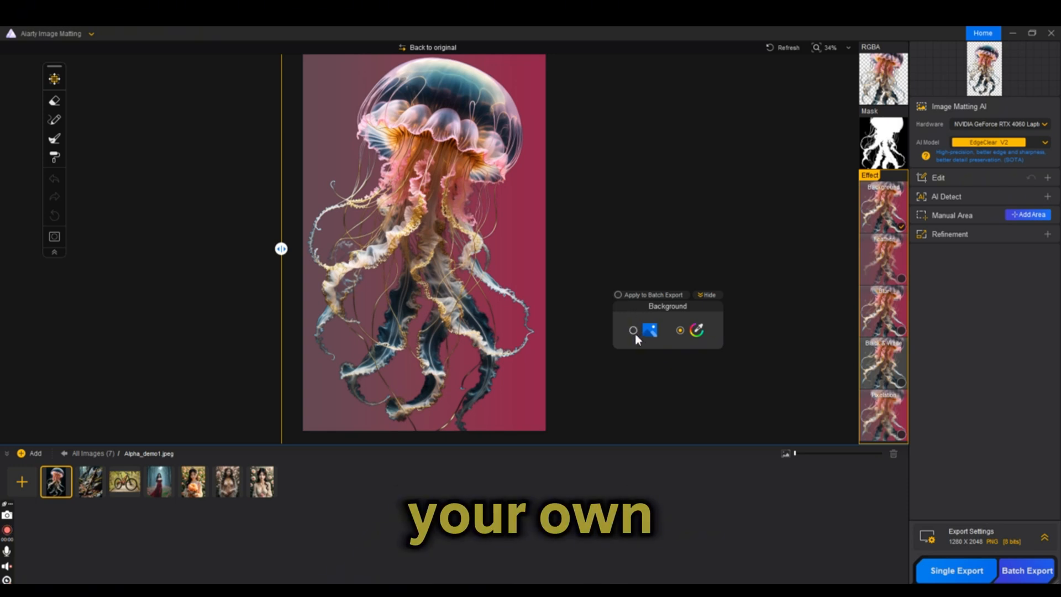
{"action": "left_click", "coordinate": [632, 330]}
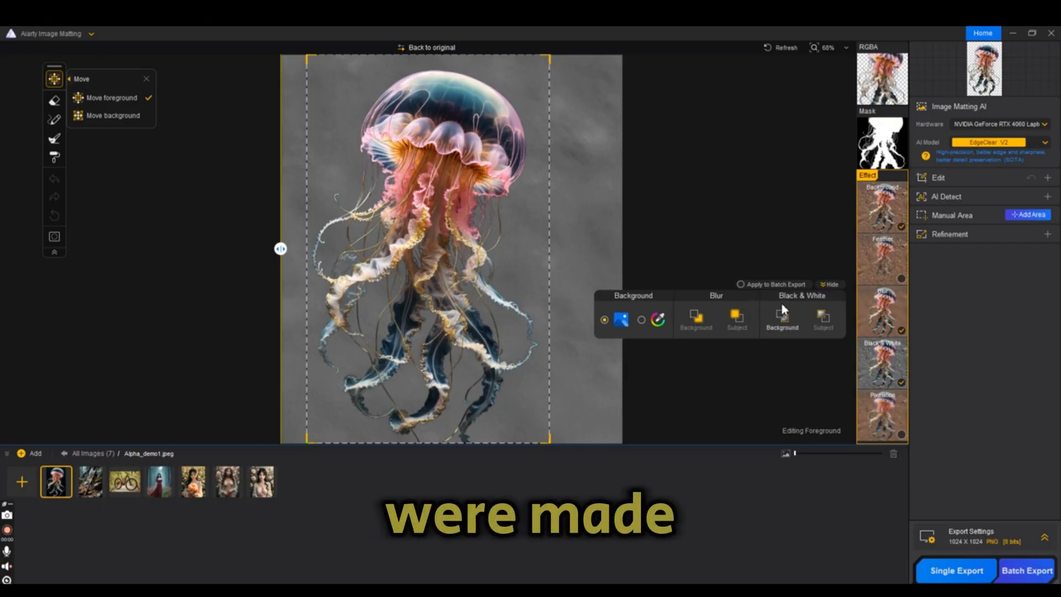
Step: Switch the jellyfish preview to the black-and-white mask view
{"action": "left_click", "coordinate": [881, 138]}
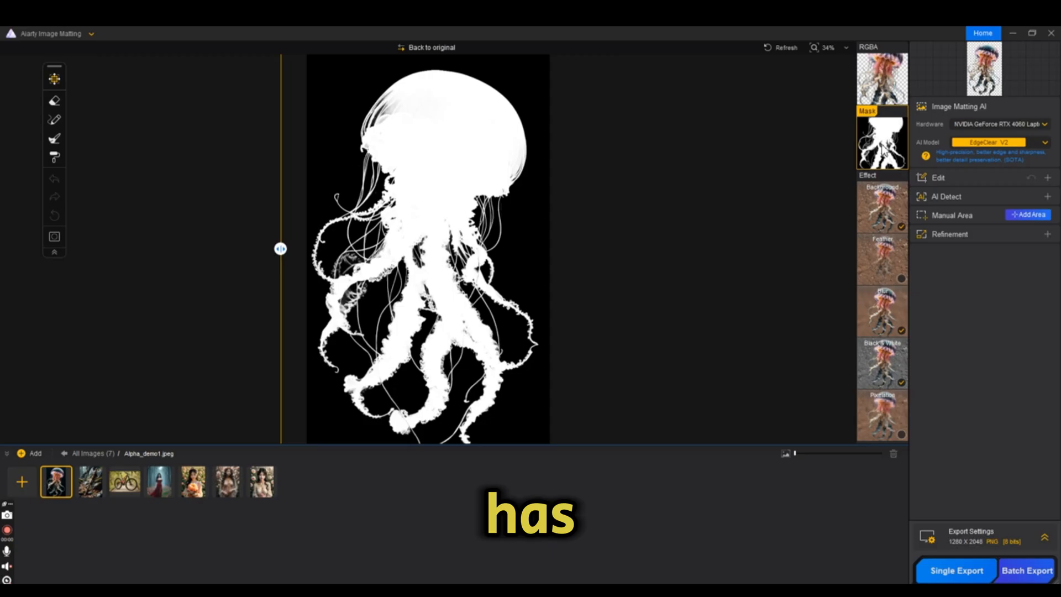
{"action": "mouse_move", "coordinate": [593, 223]}
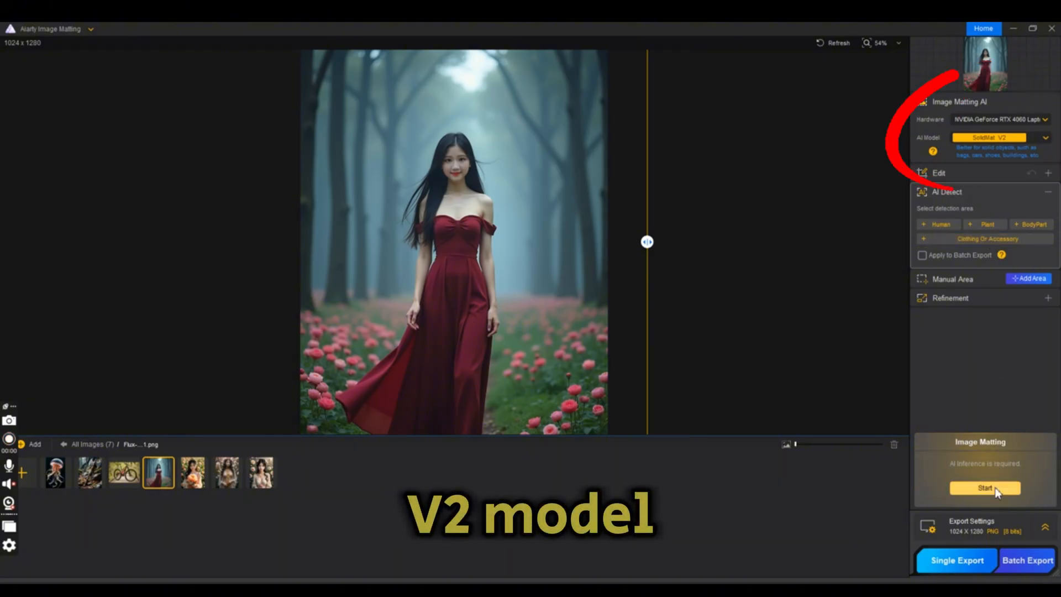
Step: Run SolidMat V2 matting on the red-dress woman and sweep the divider over the forest original
{"action": "left_click", "coordinate": [984, 488]}
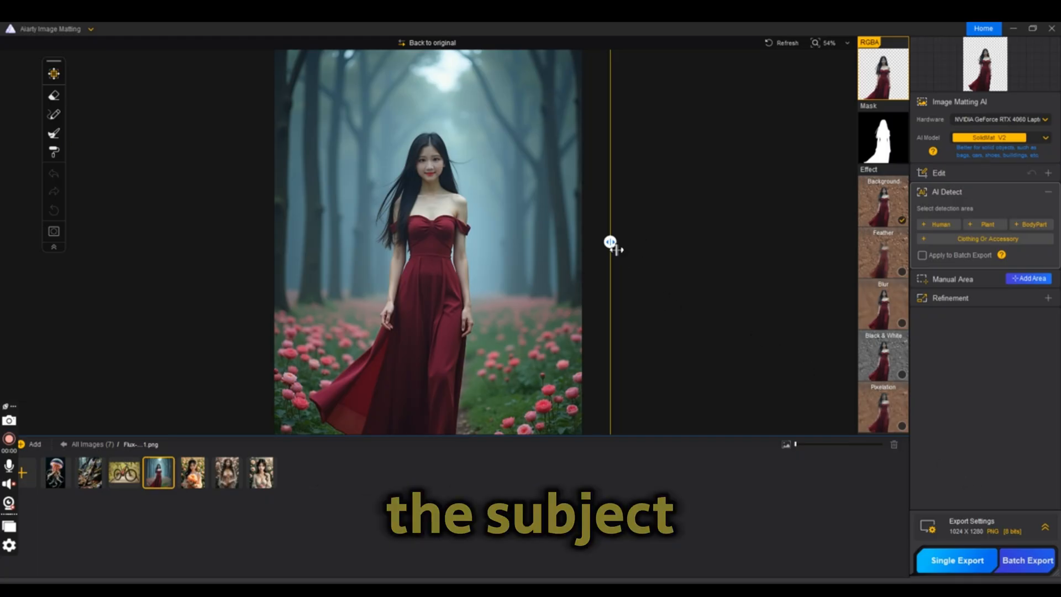
{"action": "left_click_drag", "start_coordinate": [608, 242], "coordinate": [403, 242]}
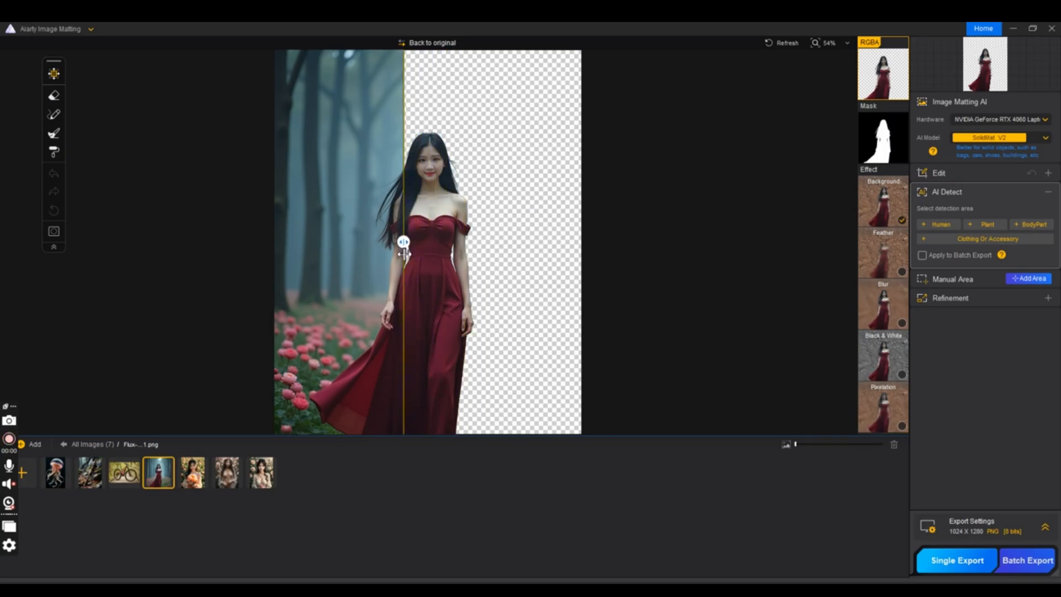
{"action": "left_click_drag", "start_coordinate": [403, 242], "coordinate": [251, 242]}
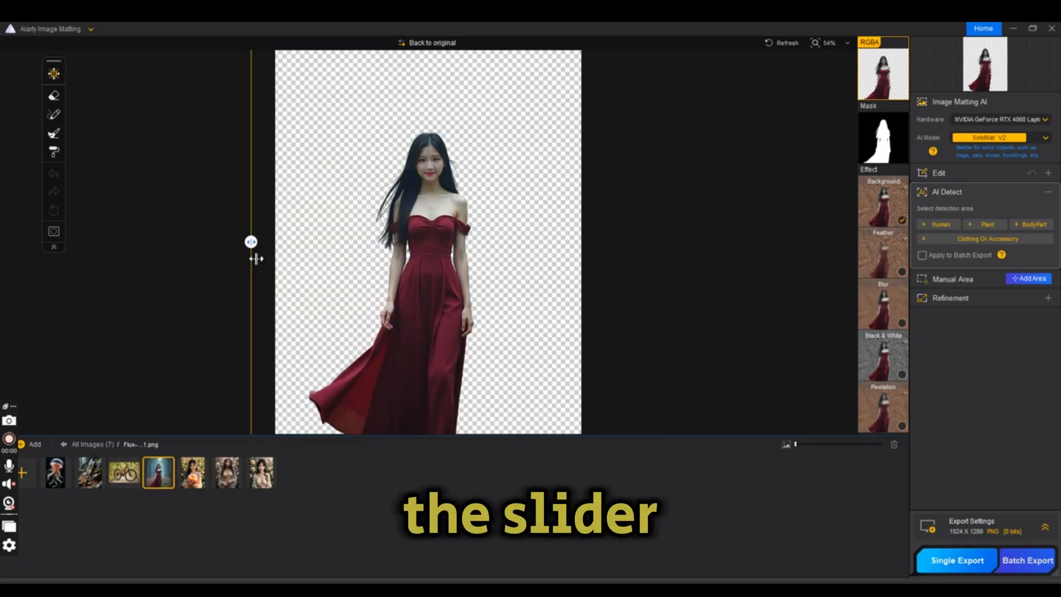
{"action": "left_click_drag", "start_coordinate": [250, 241], "coordinate": [266, 241]}
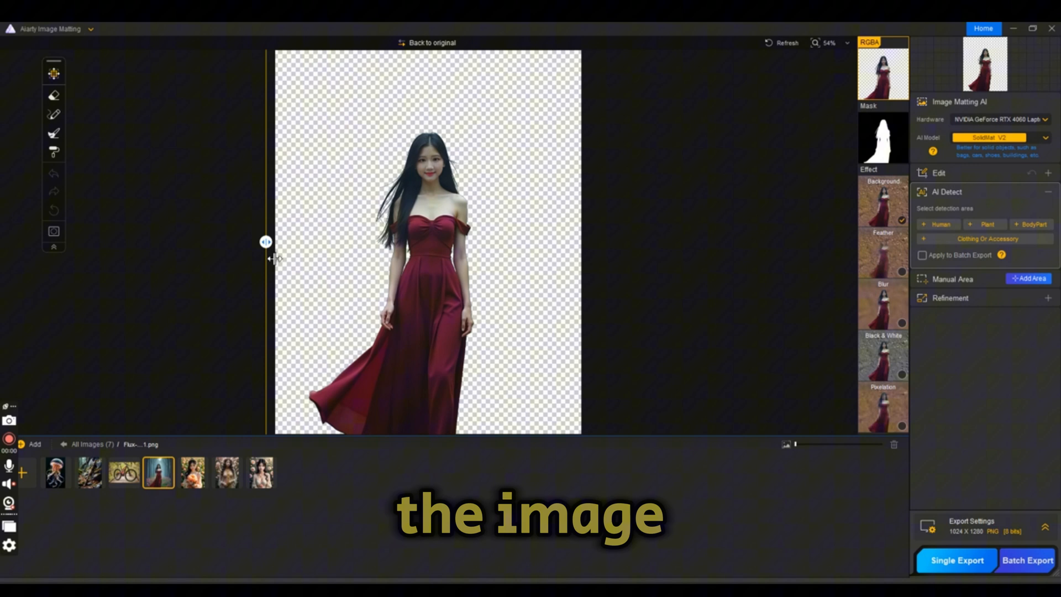
{"action": "left_click_drag", "start_coordinate": [265, 241], "coordinate": [365, 241]}
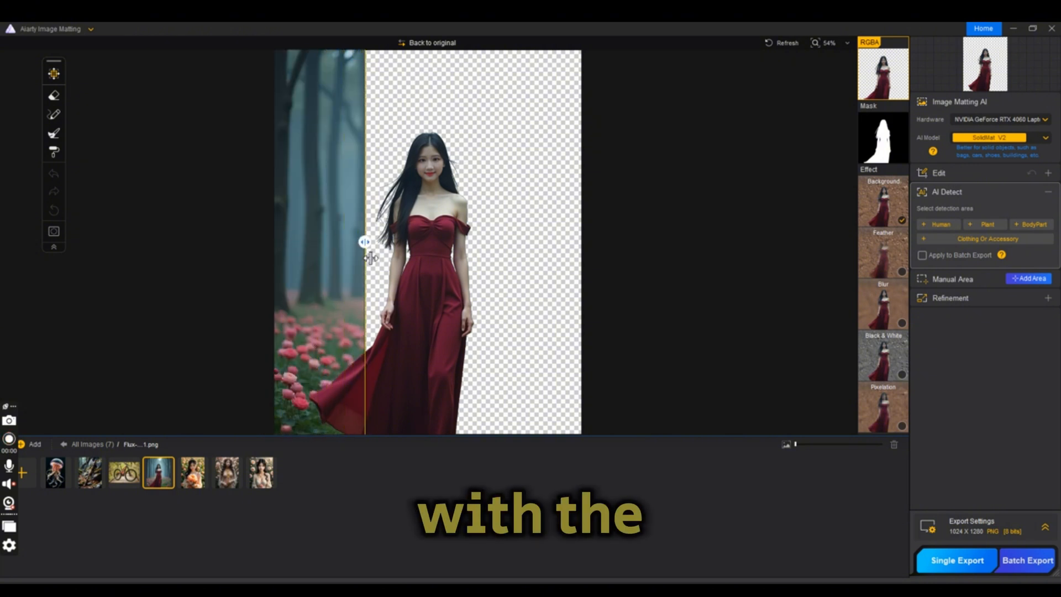
{"action": "left_click_drag", "start_coordinate": [365, 242], "coordinate": [535, 242]}
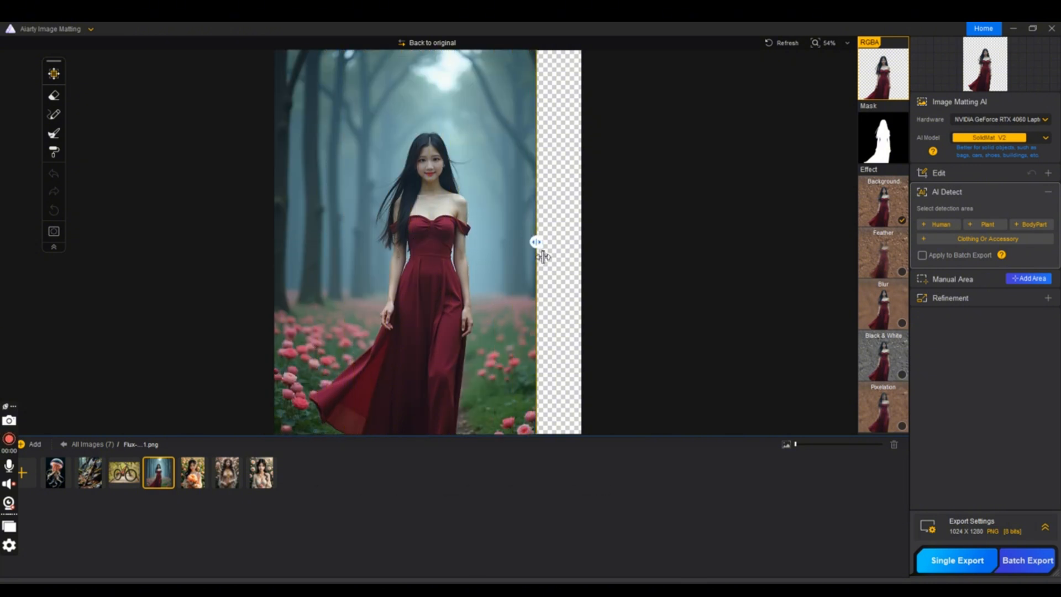
{"action": "left_click_drag", "start_coordinate": [534, 242], "coordinate": [403, 242]}
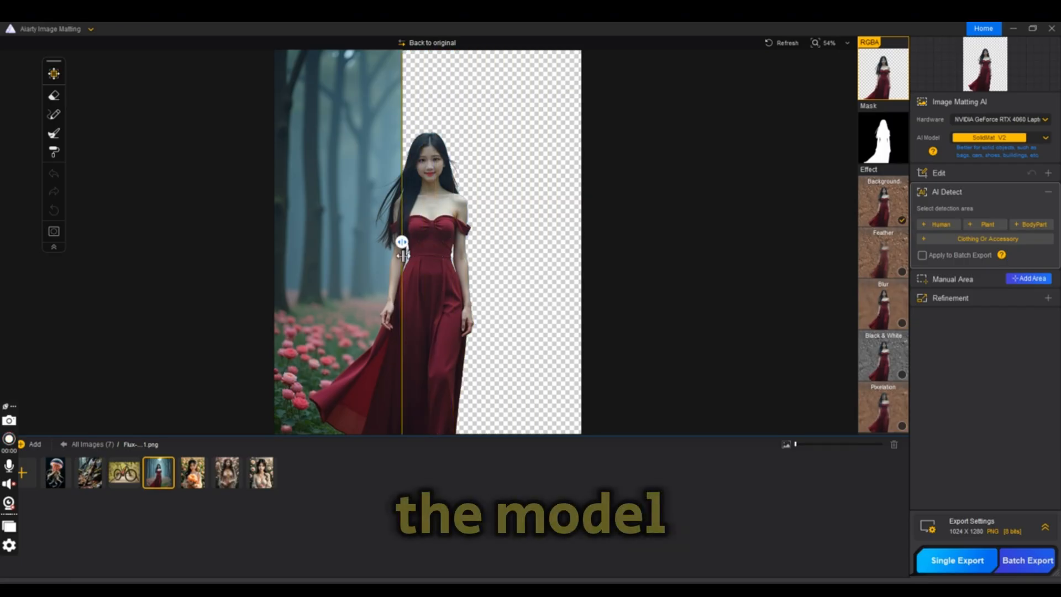
{"action": "left_click_drag", "start_coordinate": [401, 242], "coordinate": [319, 242]}
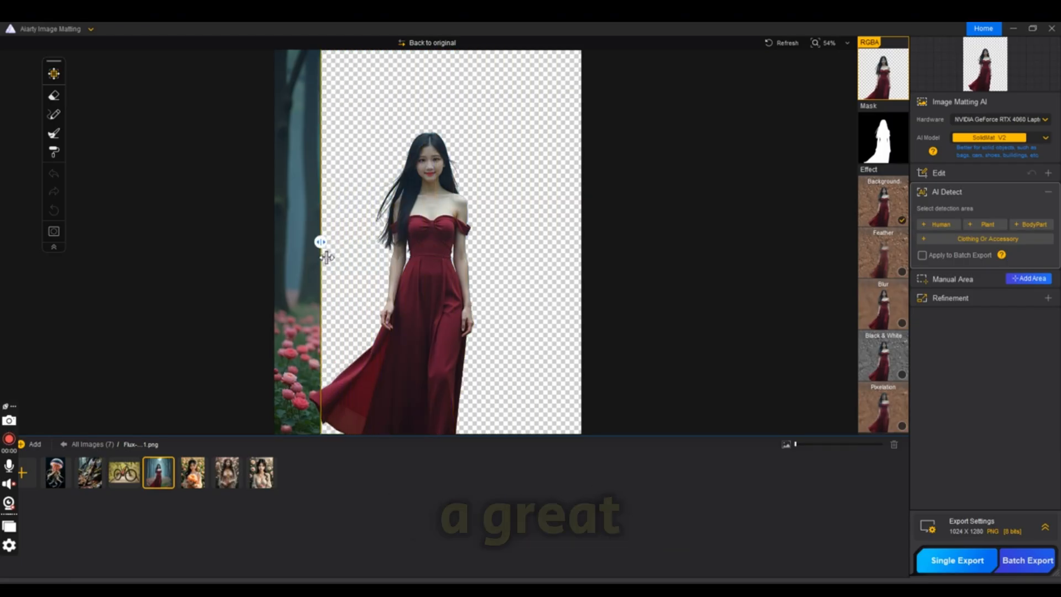
{"action": "left_click_drag", "start_coordinate": [321, 241], "coordinate": [268, 241]}
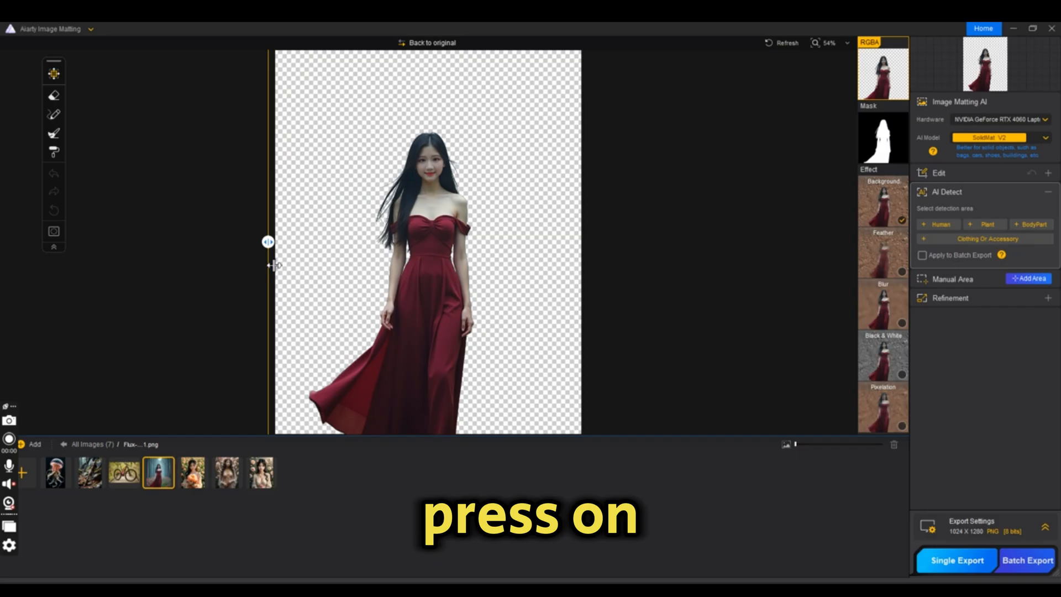
{"action": "left_click", "coordinate": [883, 139]}
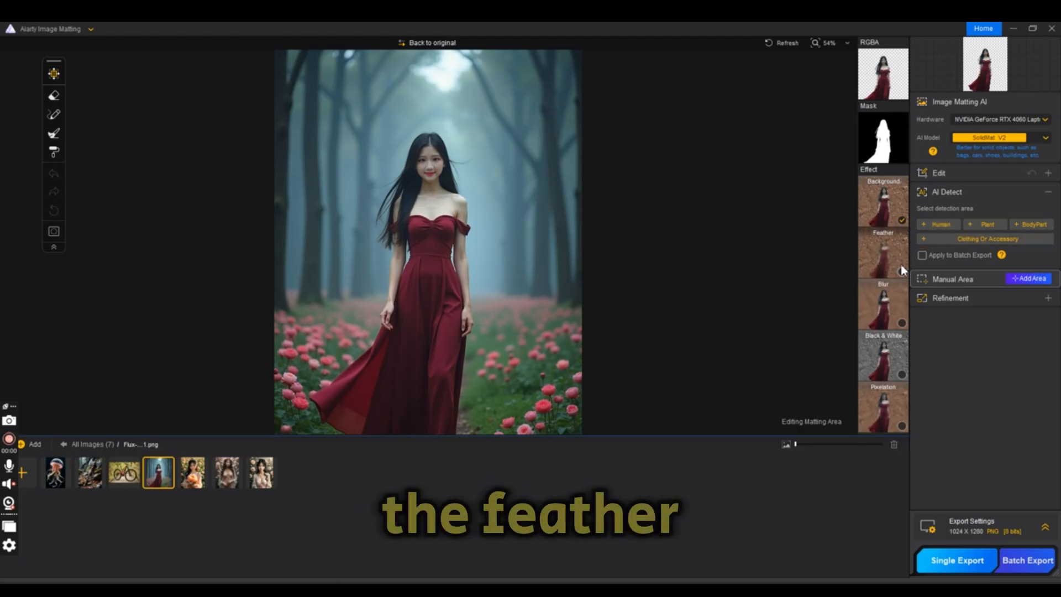
Step: Enable feathering and adjust the width of the woman's cutout edges
{"action": "left_click", "coordinate": [882, 196]}
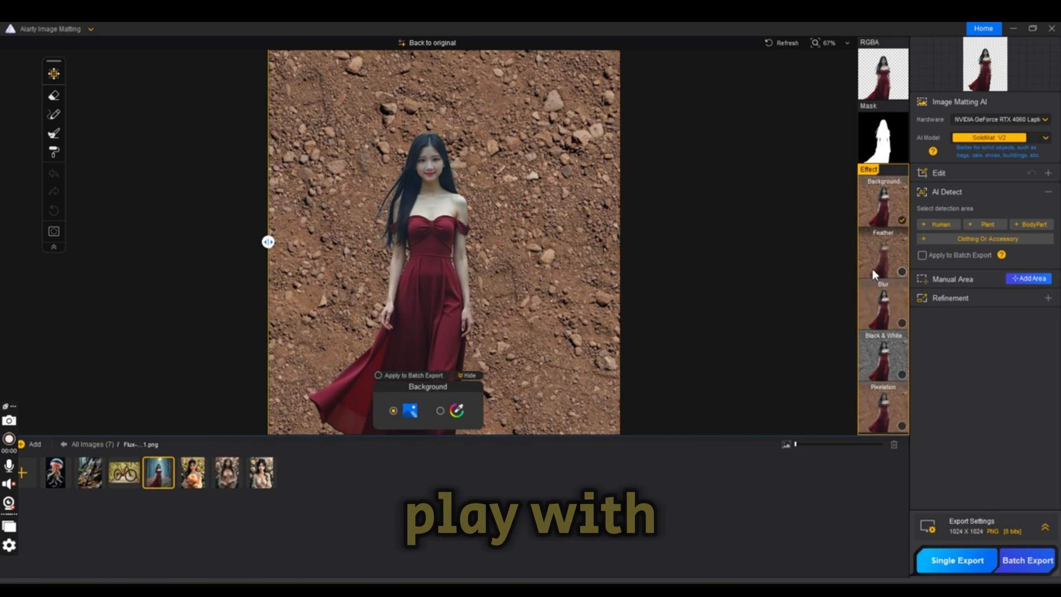
{"action": "mouse_move", "coordinate": [881, 260]}
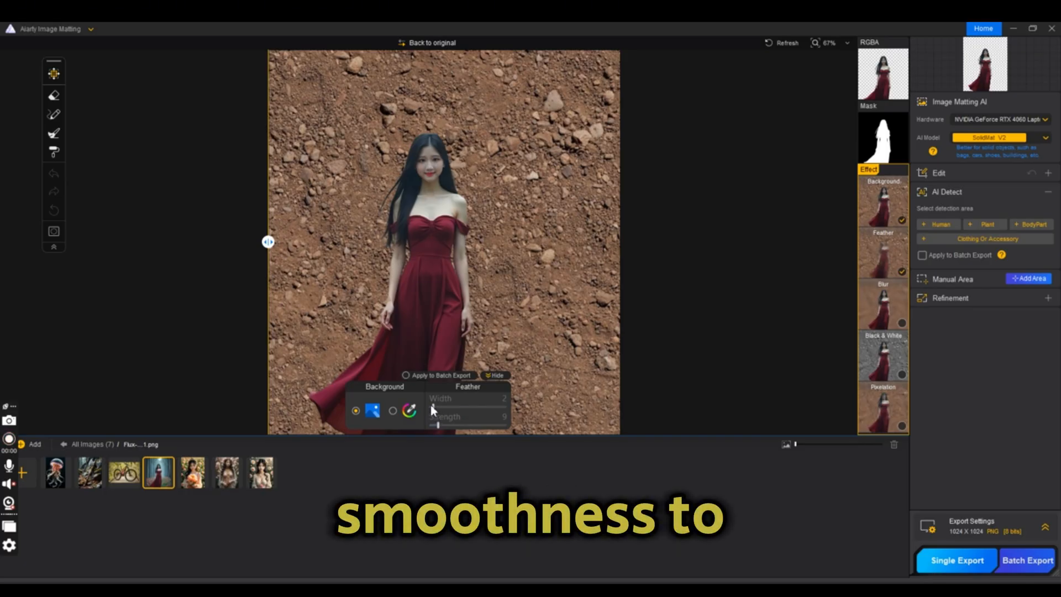
{"action": "left_click_drag", "start_coordinate": [438, 406], "coordinate": [446, 406]}
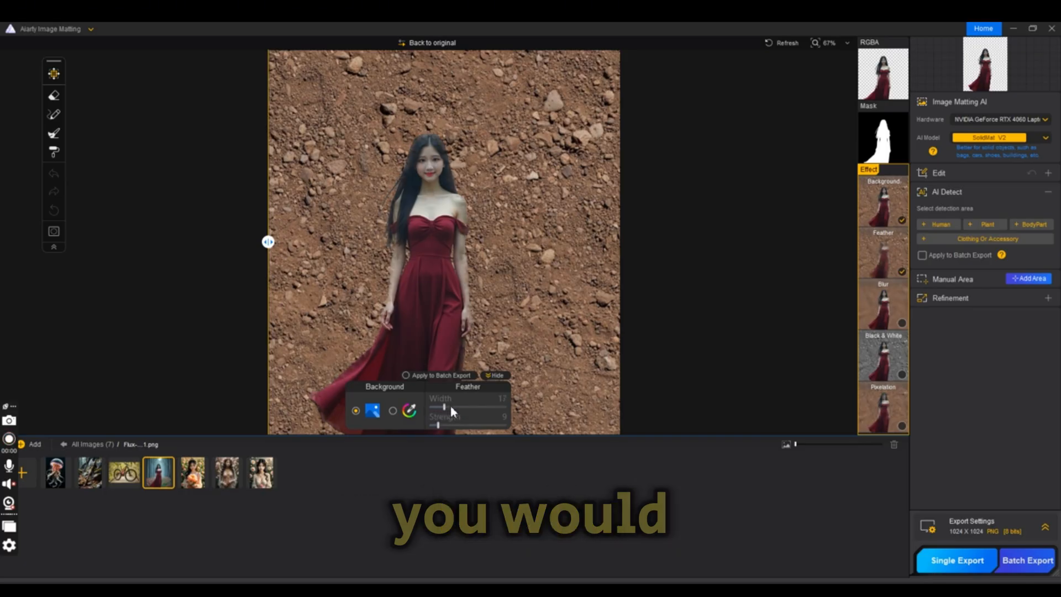
{"action": "left_click_drag", "start_coordinate": [443, 406], "coordinate": [438, 406]}
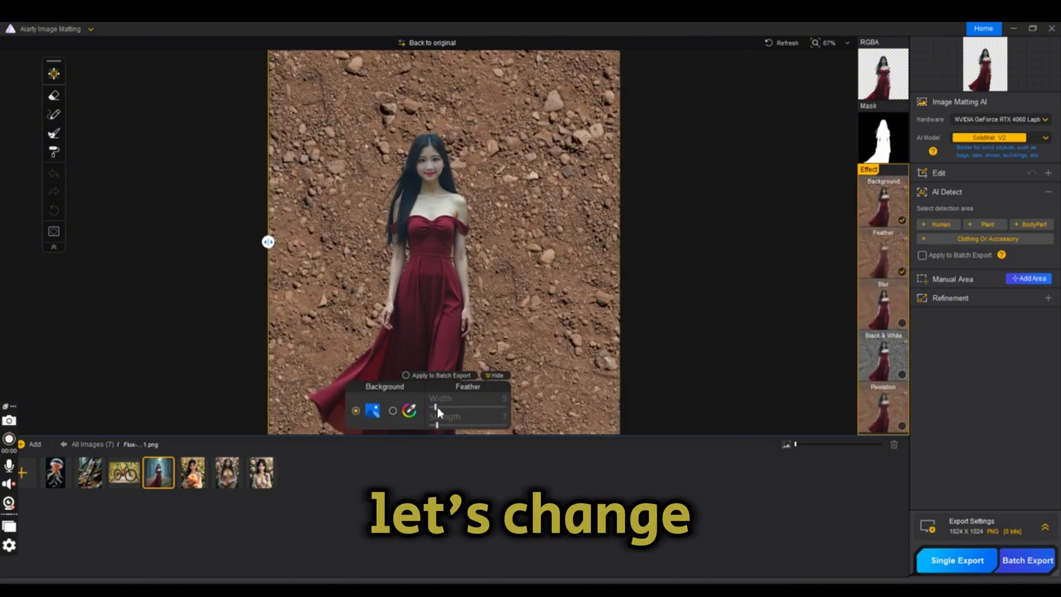
Step: Give the woman a pink-to-red gradient colour background
{"action": "left_click", "coordinate": [409, 410]}
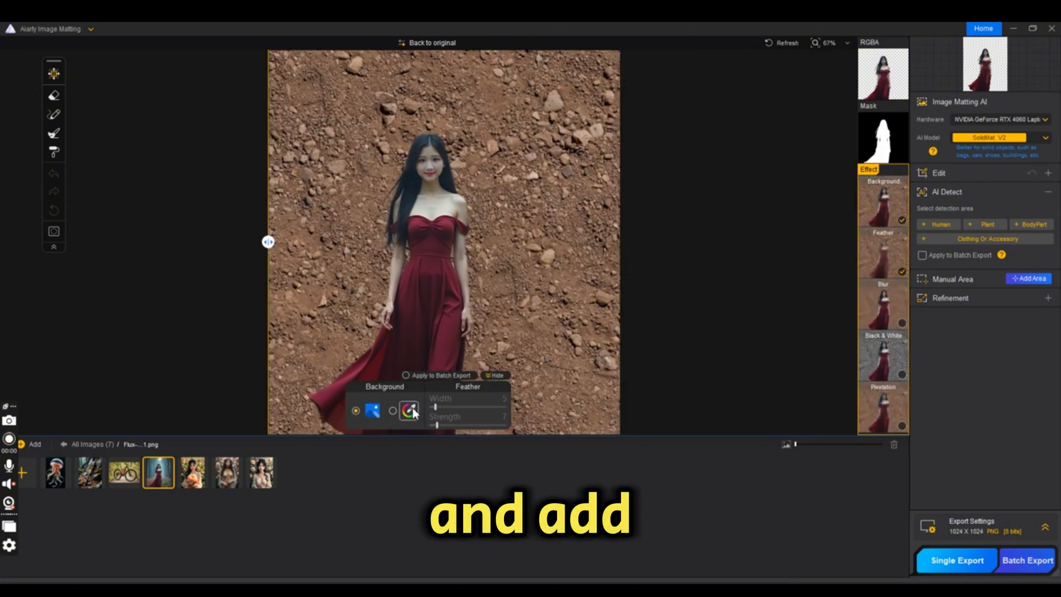
{"action": "left_click", "coordinate": [408, 410]}
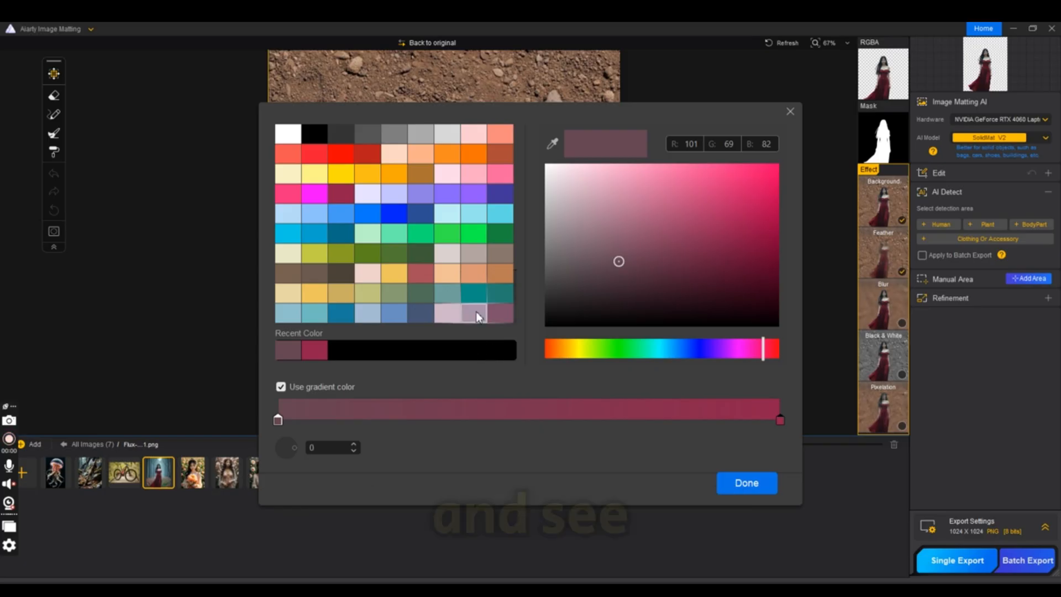
{"action": "left_click", "coordinate": [745, 482]}
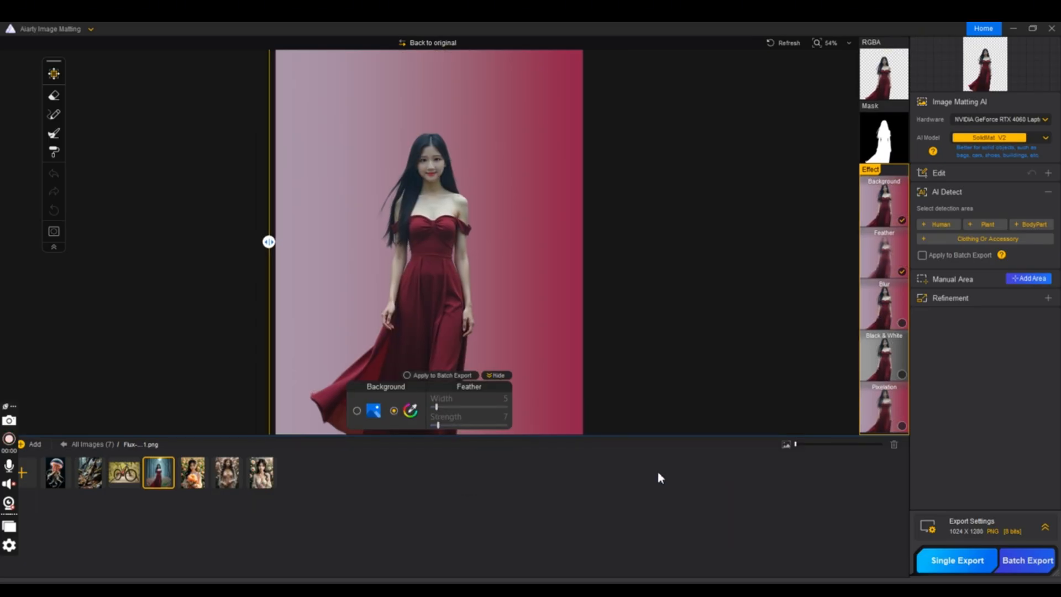
{"action": "left_click_drag", "start_coordinate": [436, 406], "coordinate": [477, 406]}
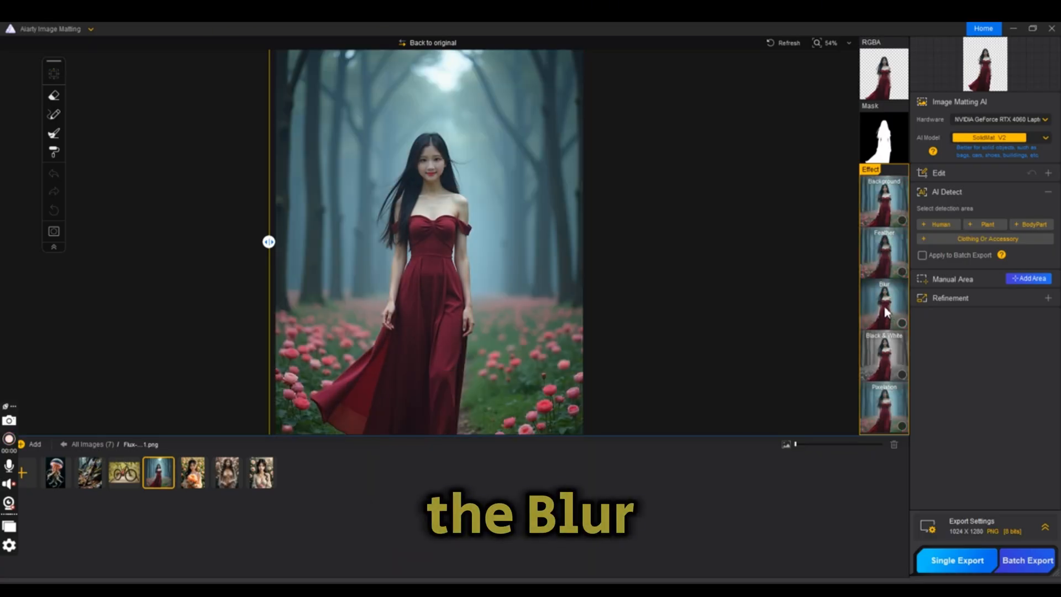
Step: Apply a grainy blur to the forest background while keeping the woman unblurred
{"action": "left_click", "coordinate": [884, 305]}
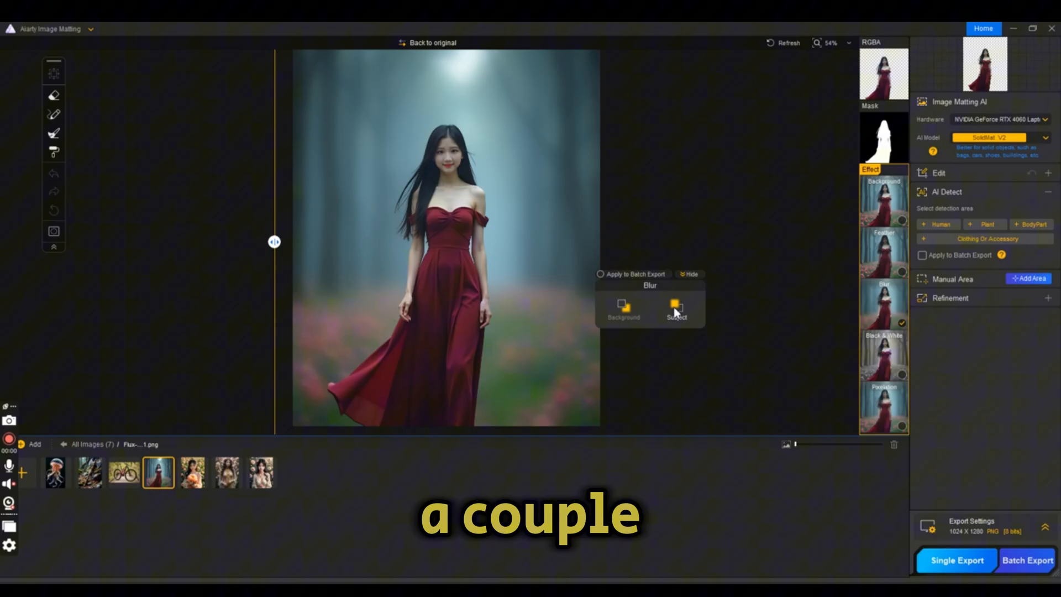
{"action": "left_click", "coordinate": [675, 310]}
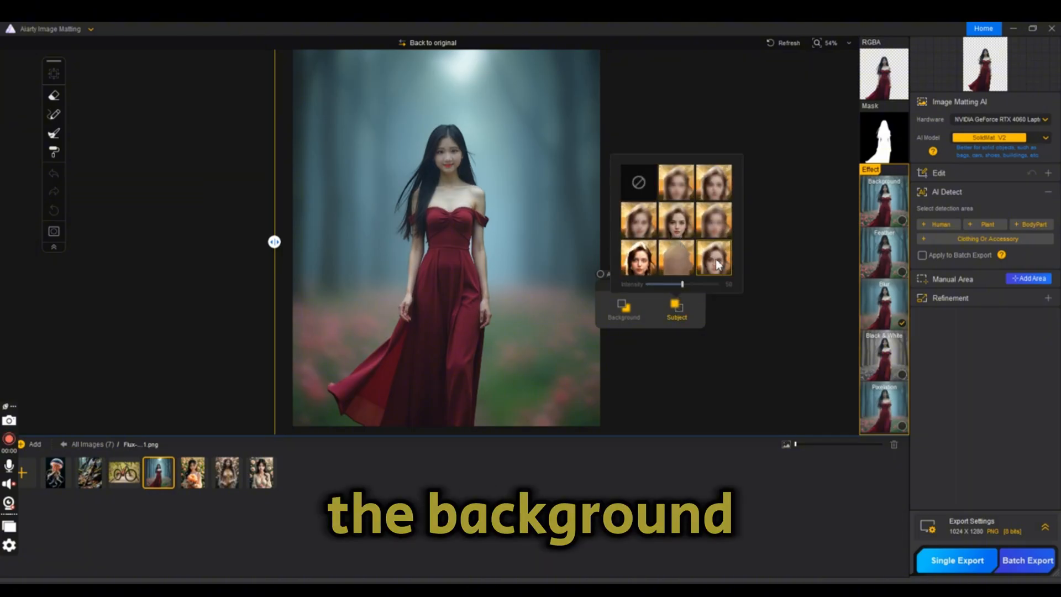
{"action": "left_click", "coordinate": [621, 310]}
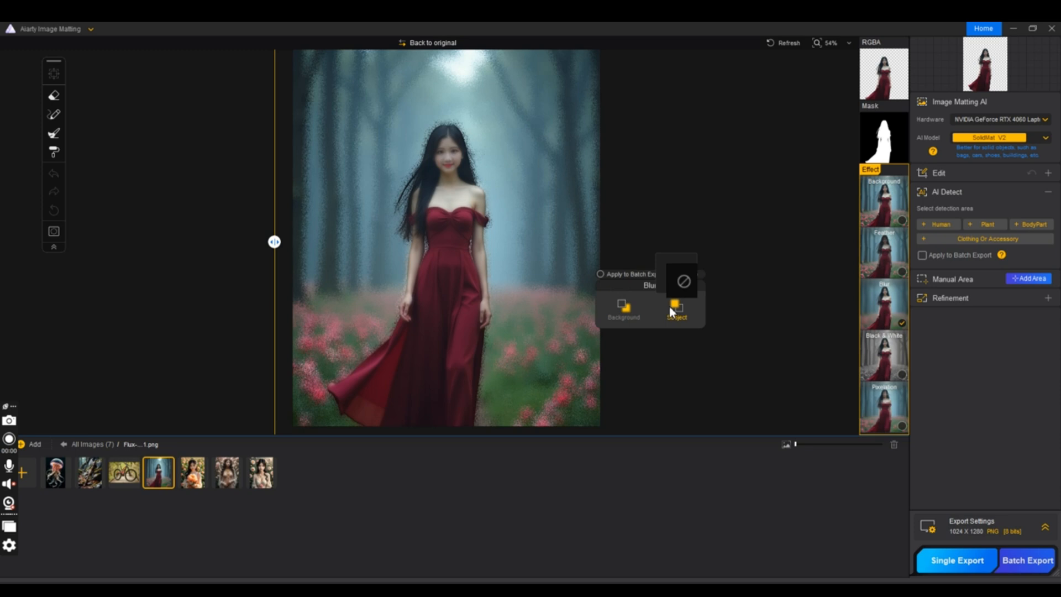
{"action": "left_click", "coordinate": [675, 311]}
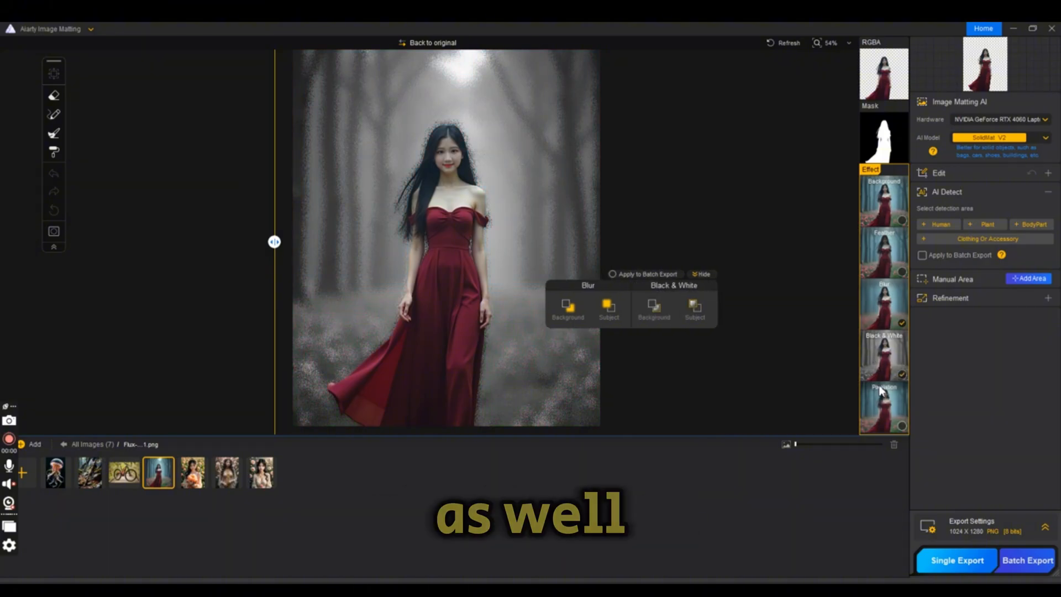
Step: Apply the pixelation effect to the woman as the subject
{"action": "left_click", "coordinate": [711, 308]}
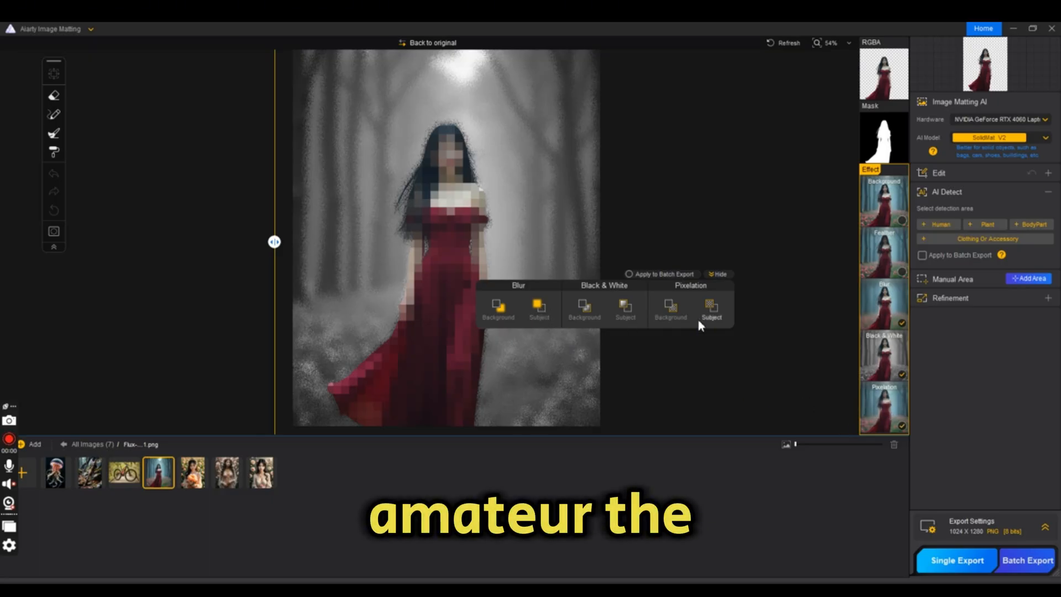
{"action": "left_click", "coordinate": [711, 310]}
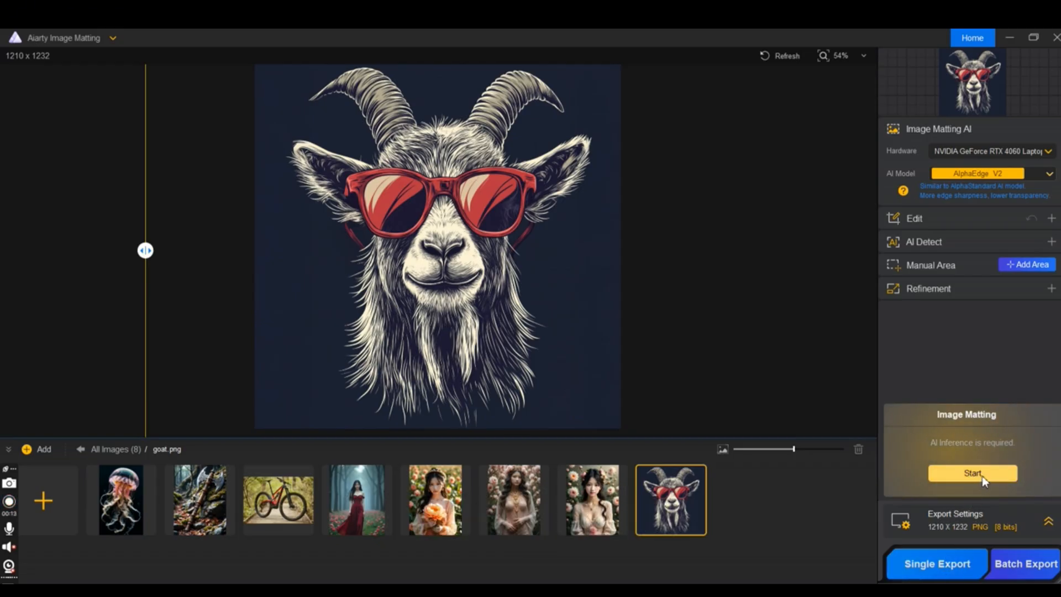
Step: Run AlphaEdge V2 matting on the goat and select the dodge brush
{"action": "left_click", "coordinate": [971, 472]}
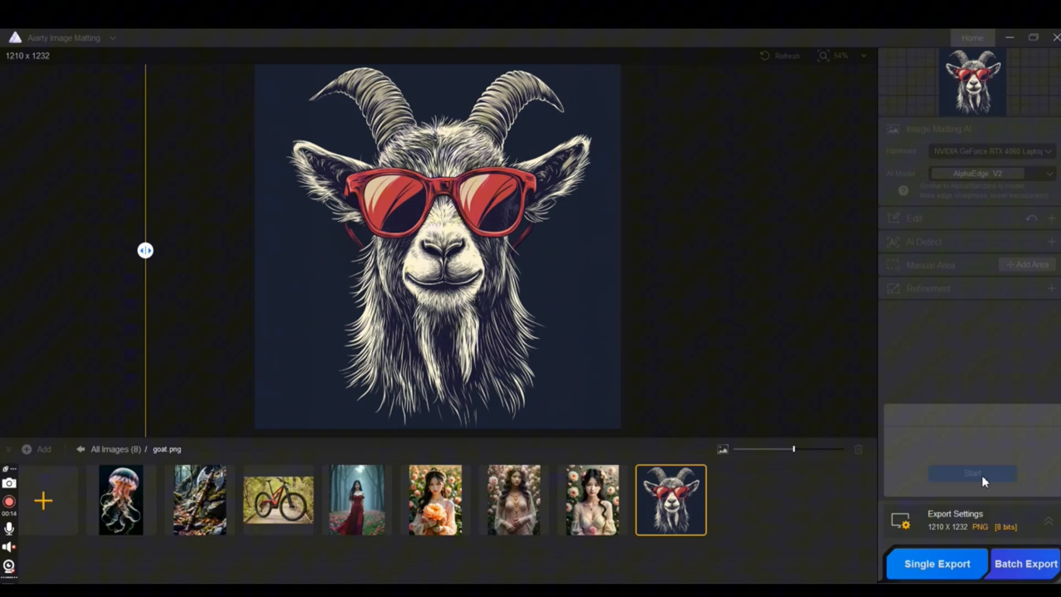
{"action": "left_click", "coordinate": [972, 473]}
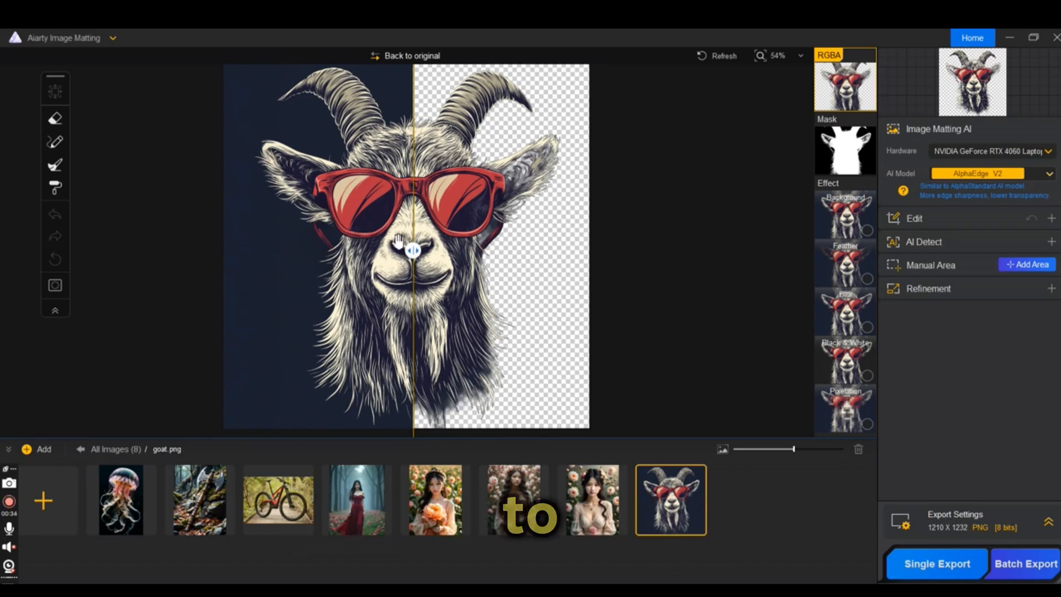
{"action": "left_click", "coordinate": [55, 165]}
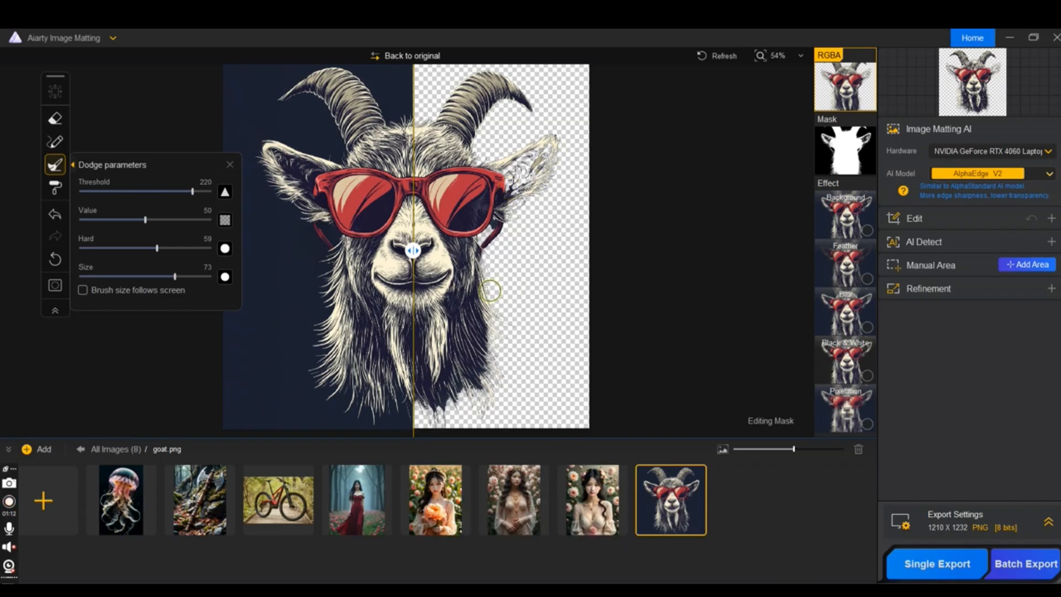
Step: Brush along the goat's fur to touch up its mask
{"action": "left_click_drag", "start_coordinate": [411, 251], "coordinate": [259, 252]}
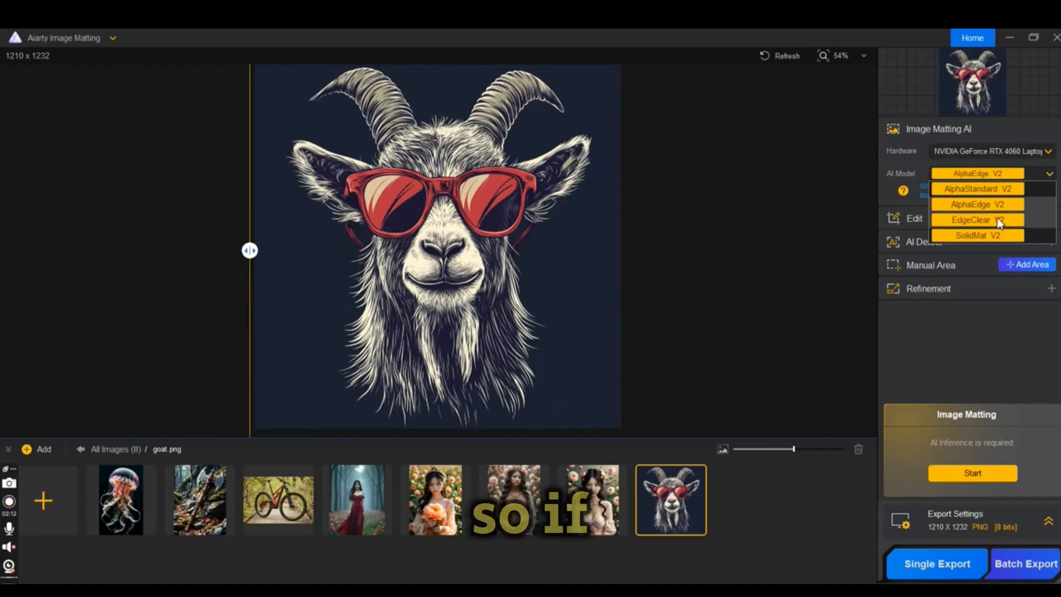
Step: Re-matte the goat with EdgeClear V2, then dodge-brush the lower beard and tip to restore fur
{"action": "left_click", "coordinate": [976, 219]}
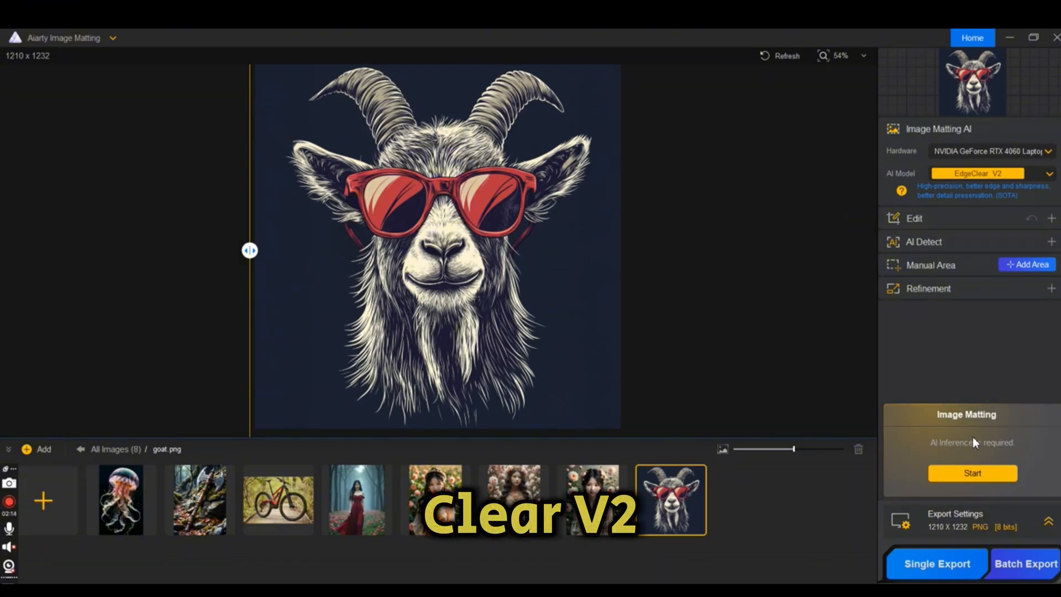
{"action": "left_click", "coordinate": [971, 473]}
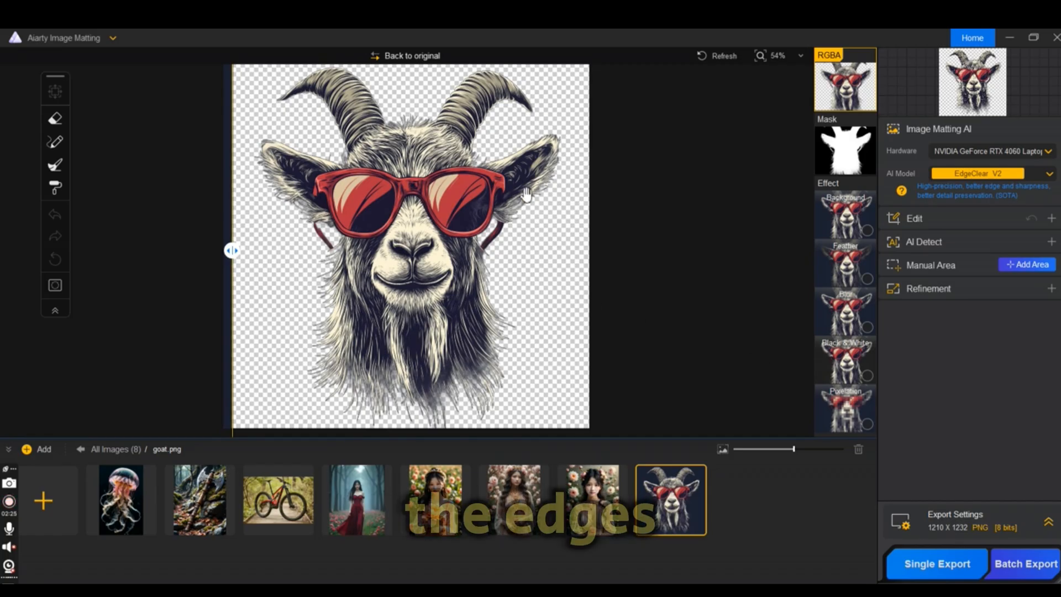
{"action": "mouse_move", "coordinate": [537, 385]}
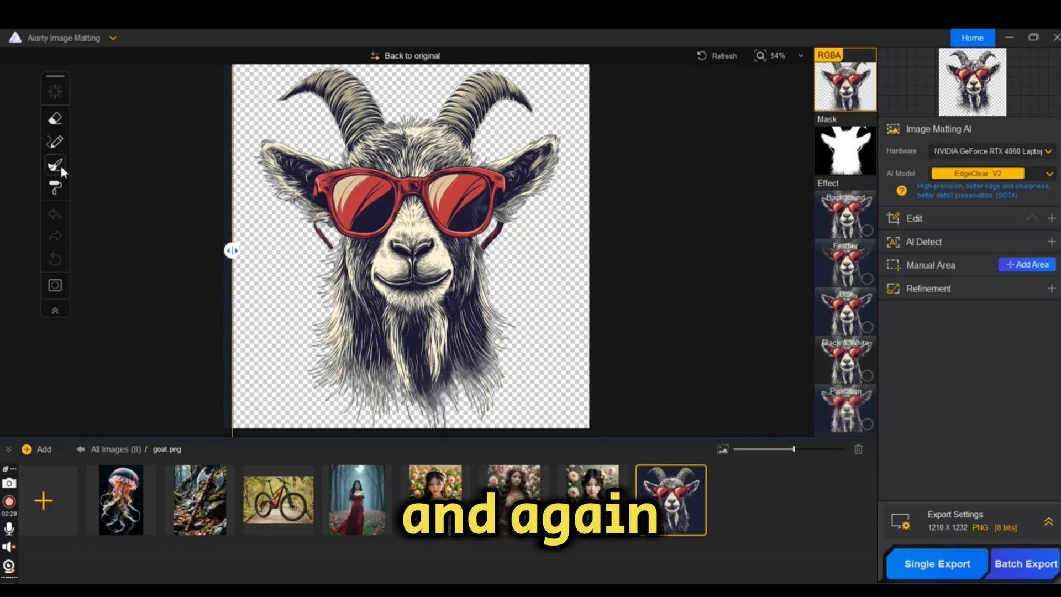
{"action": "left_click", "coordinate": [55, 165]}
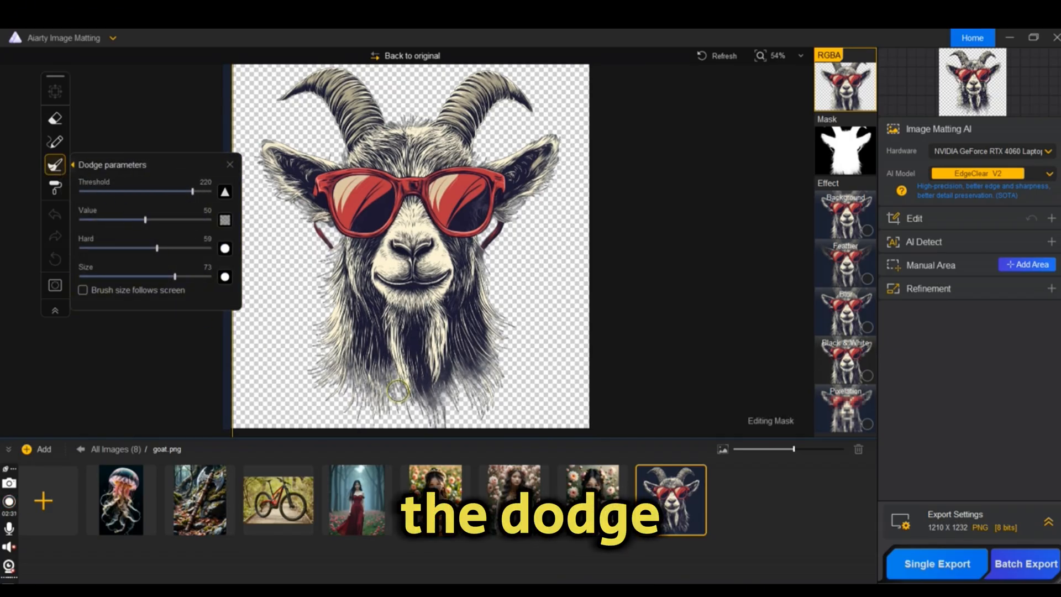
{"action": "left_click_drag", "start_coordinate": [395, 391], "coordinate": [465, 383]}
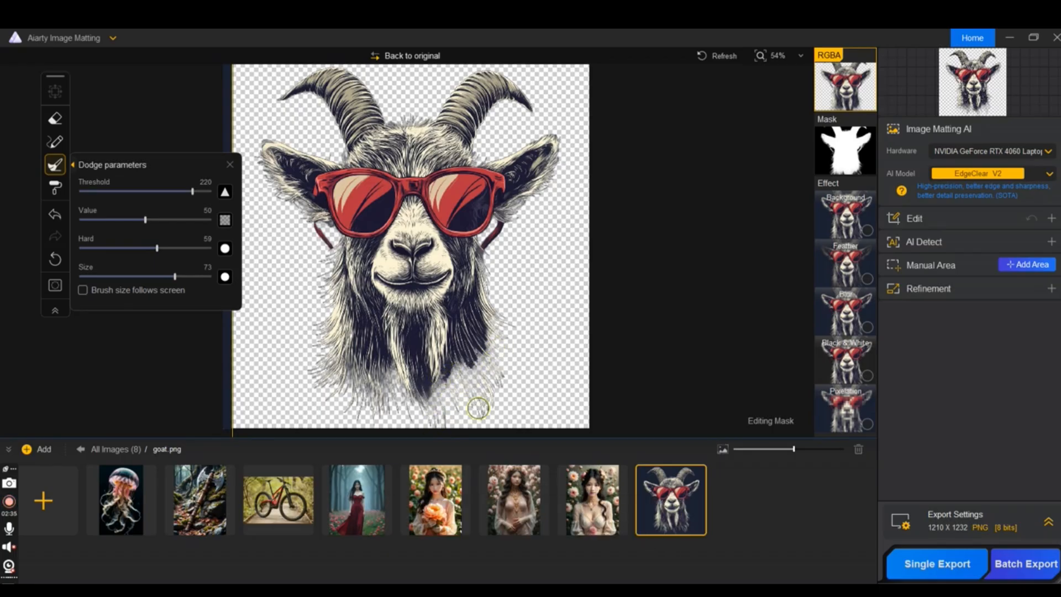
{"action": "left_click_drag", "start_coordinate": [478, 407], "coordinate": [349, 382]}
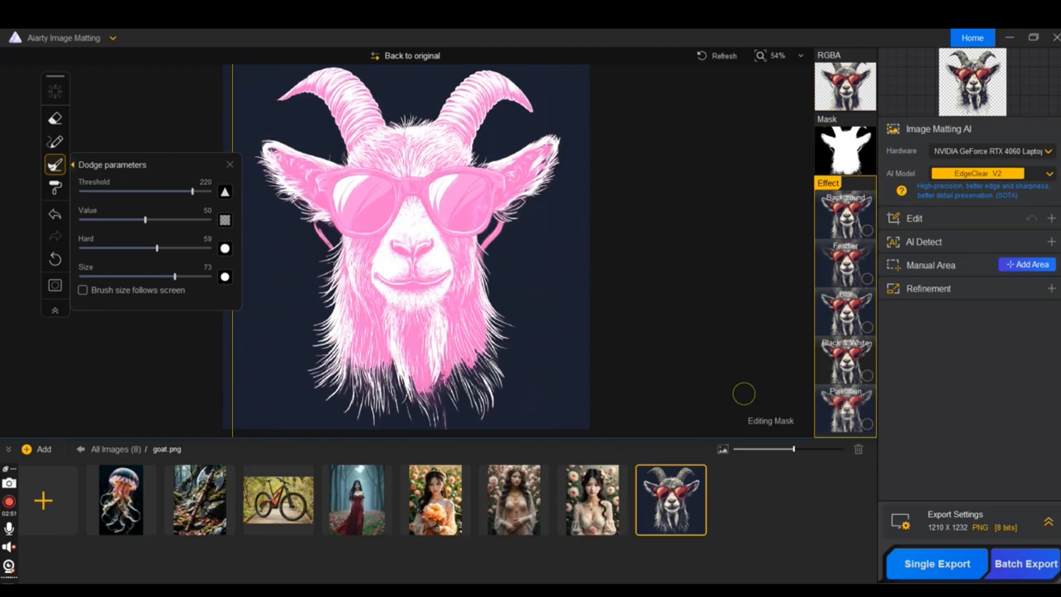
Step: Enable a green background and test feather strength and width, returning both to 0
{"action": "left_click", "coordinate": [844, 215]}
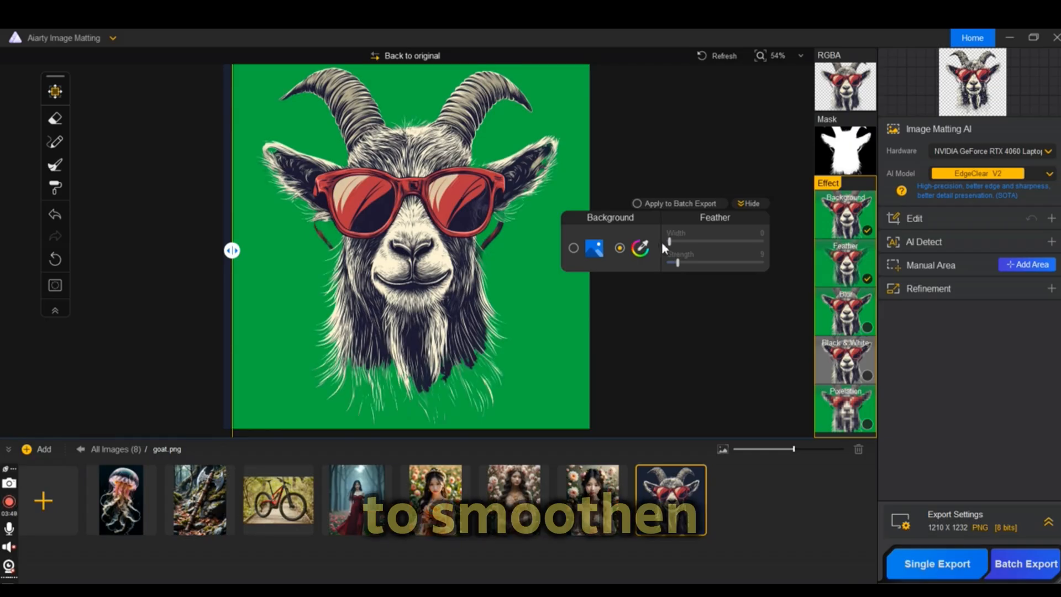
{"action": "left_click_drag", "start_coordinate": [674, 263], "coordinate": [682, 262]}
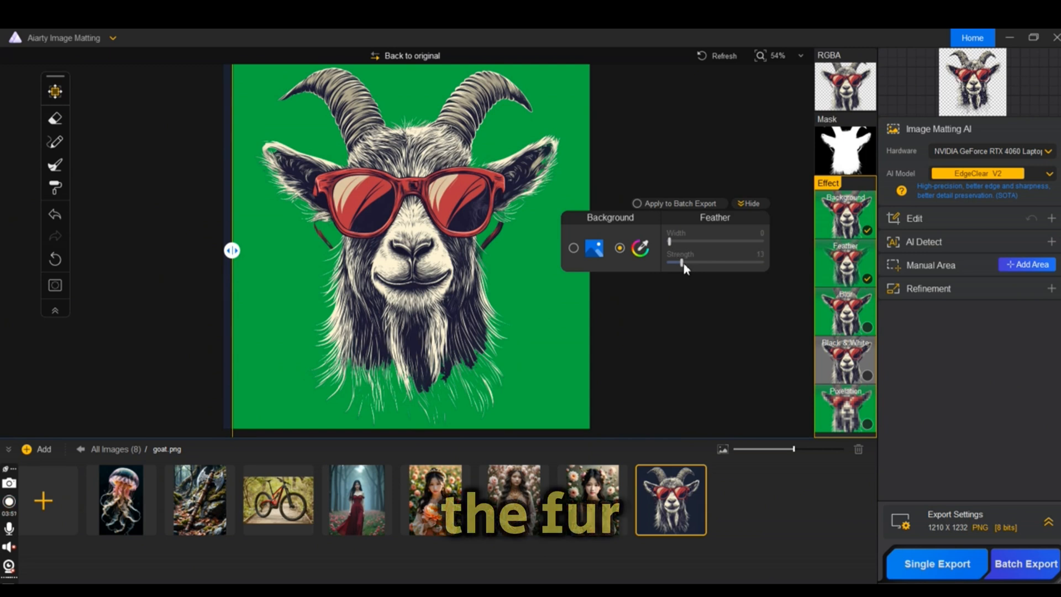
{"action": "left_click_drag", "start_coordinate": [682, 262], "coordinate": [694, 263]}
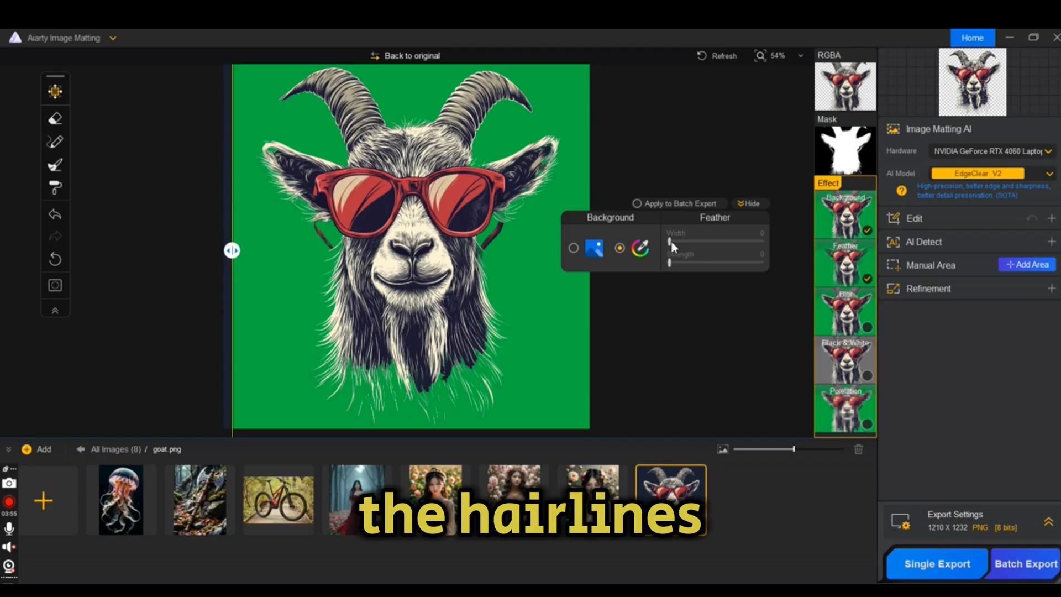
{"action": "left_click_drag", "start_coordinate": [669, 240], "coordinate": [677, 240]}
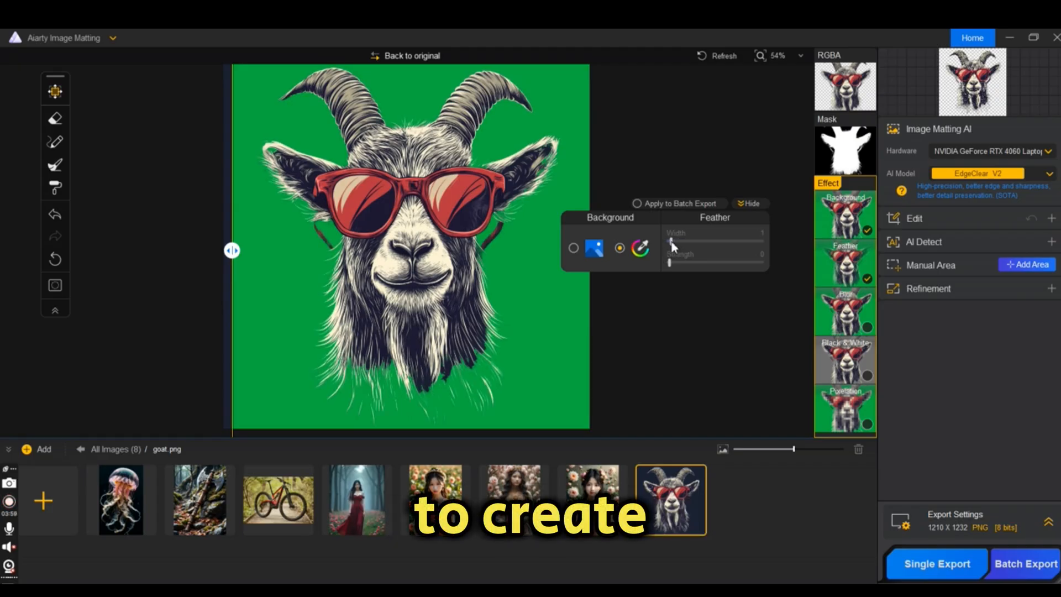
{"action": "left_click_drag", "start_coordinate": [670, 241], "coordinate": [697, 241]}
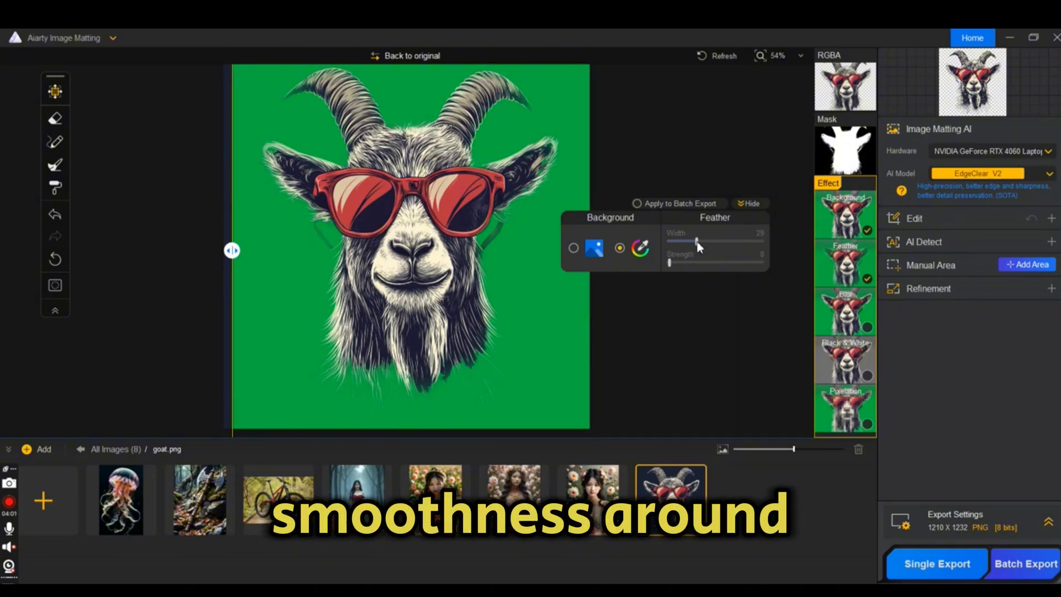
{"action": "left_click_drag", "start_coordinate": [689, 240], "coordinate": [666, 241]}
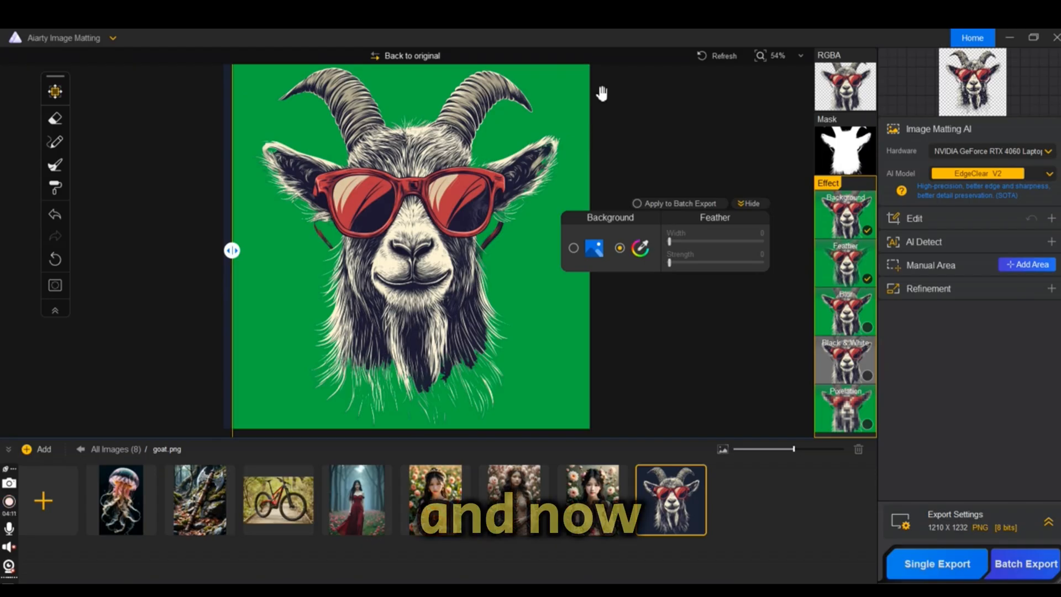
Step: Revert the goat image to its original state and confirm the reset
{"action": "left_click", "coordinate": [405, 55]}
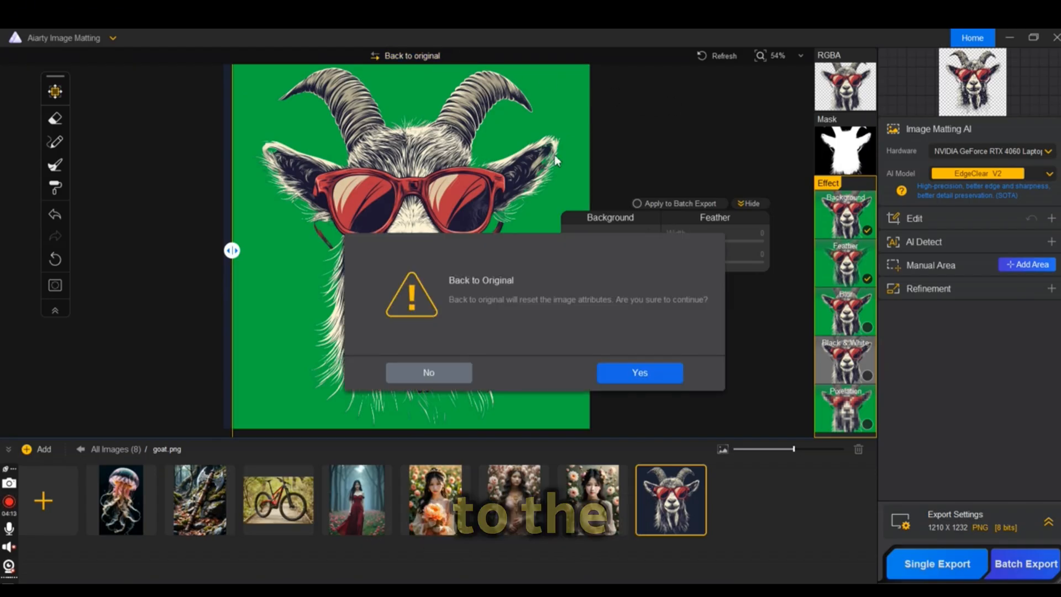
{"action": "left_click", "coordinate": [638, 373]}
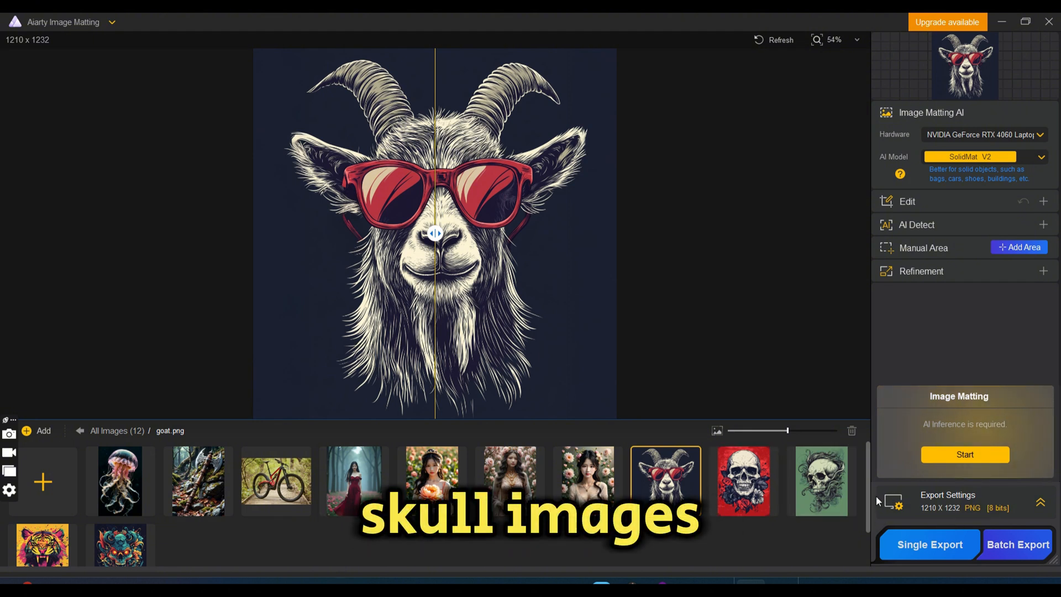
Step: Browse the red skull, green skull, tiger and colorful skull images
{"action": "left_click", "coordinate": [742, 481]}
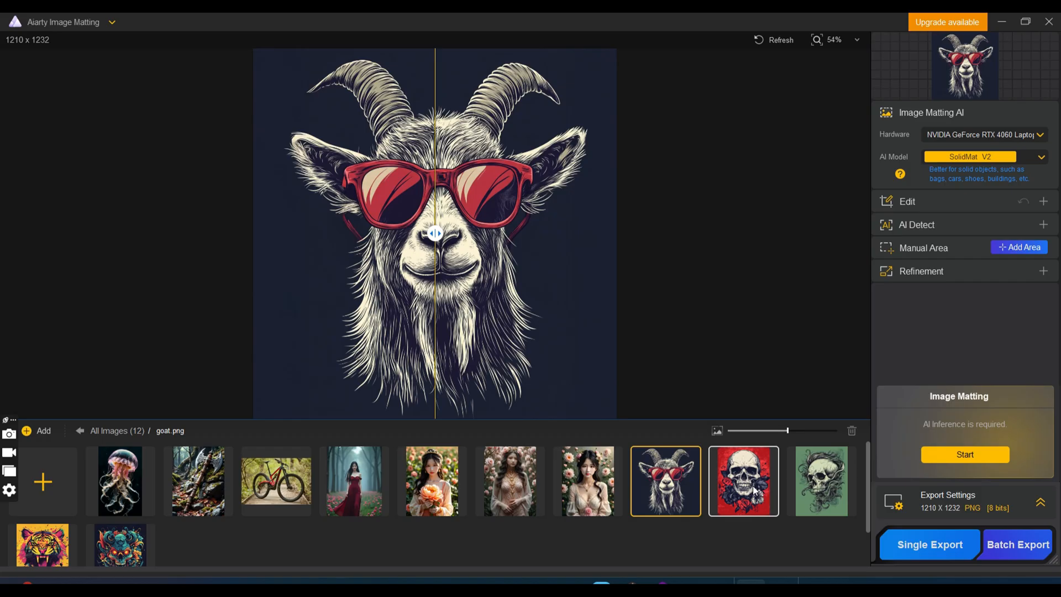
{"action": "left_click", "coordinate": [742, 480]}
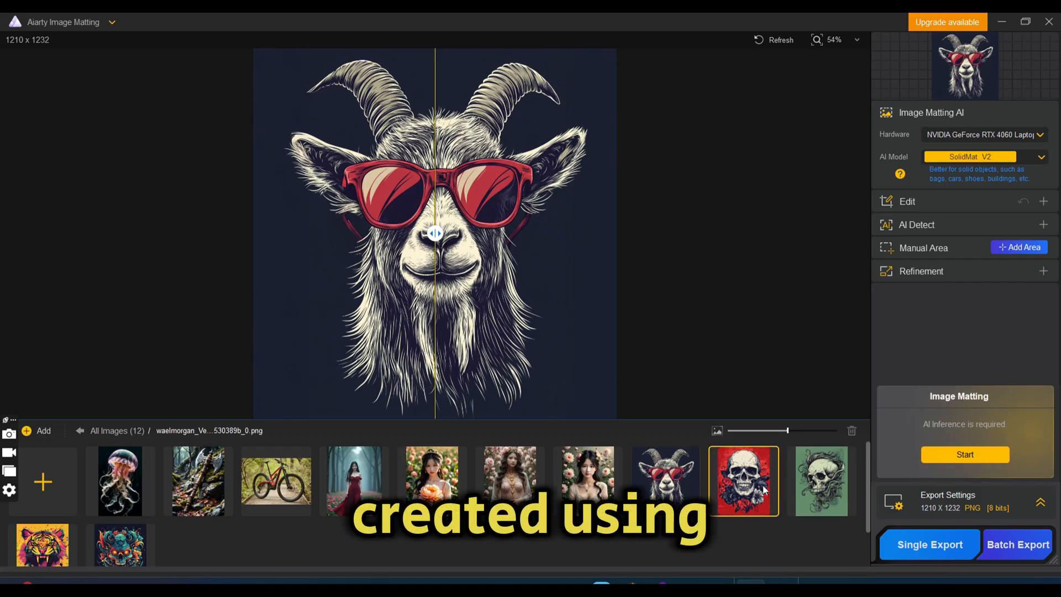
{"action": "left_click", "coordinate": [664, 480]}
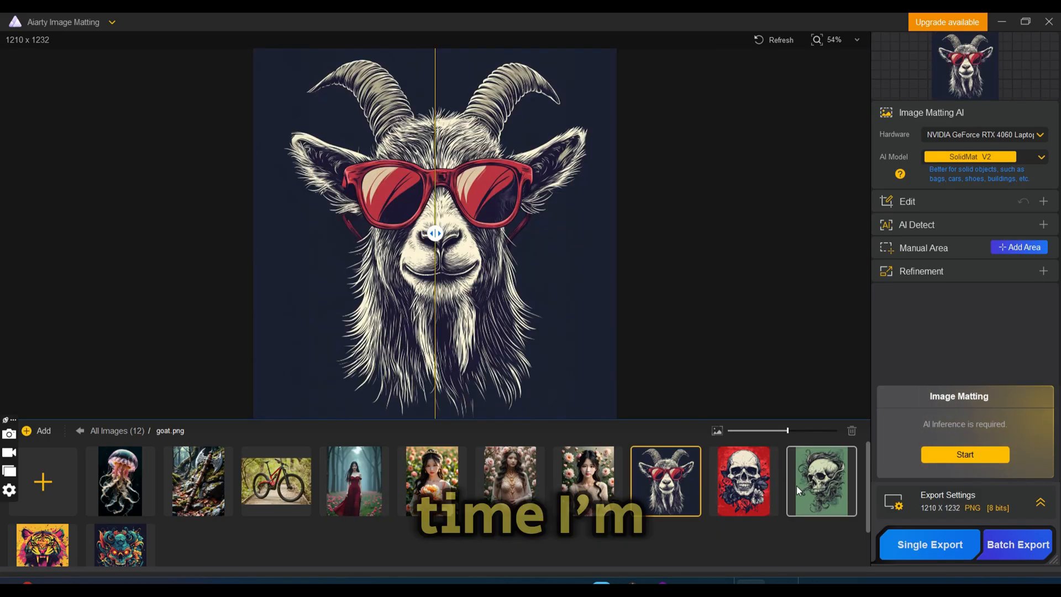
{"action": "left_click", "coordinate": [820, 480]}
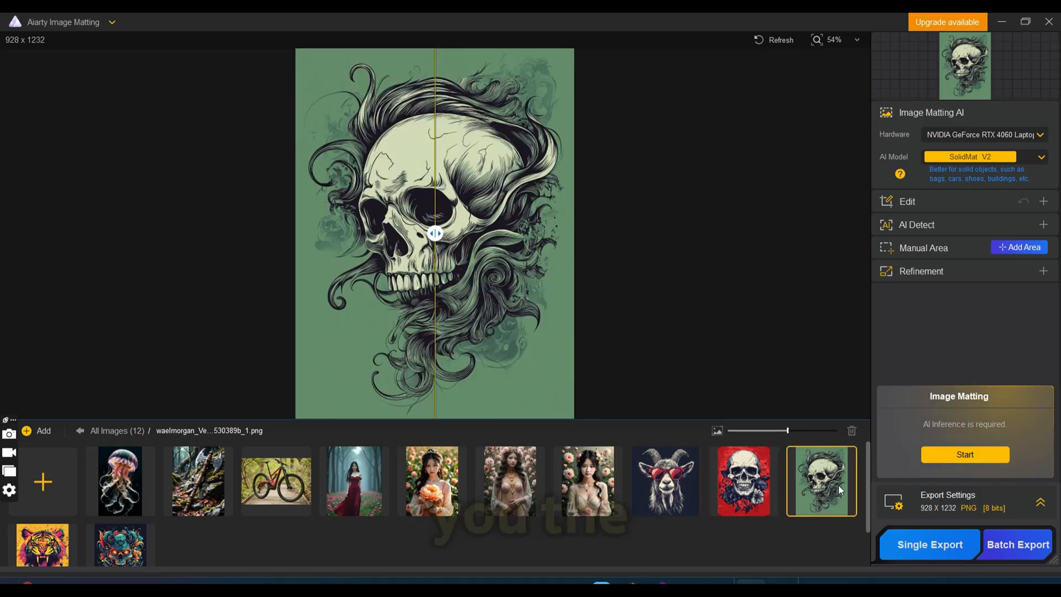
{"action": "left_click", "coordinate": [42, 545]}
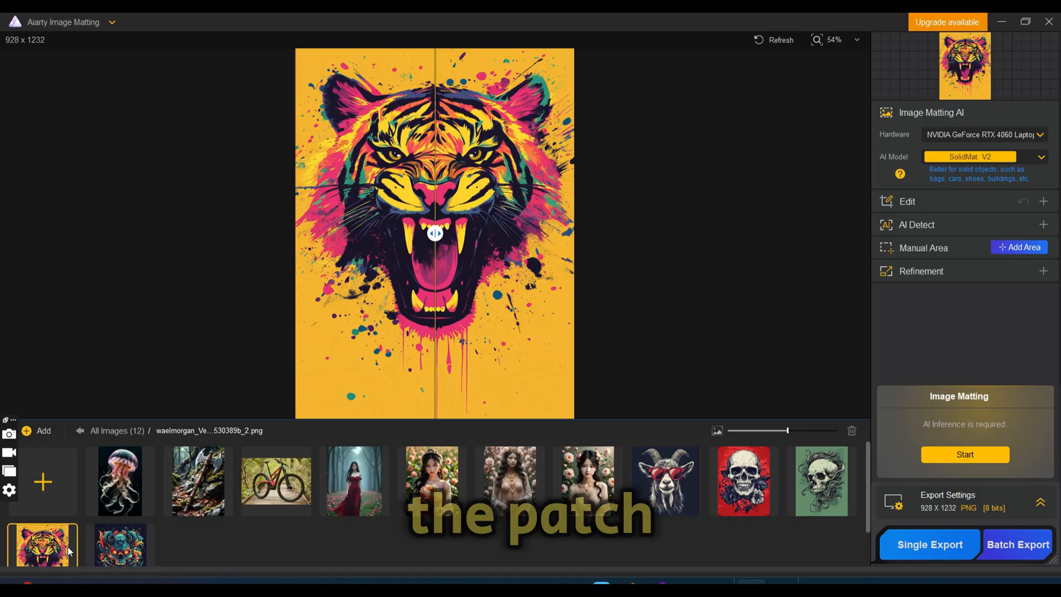
{"action": "left_click", "coordinate": [120, 544]}
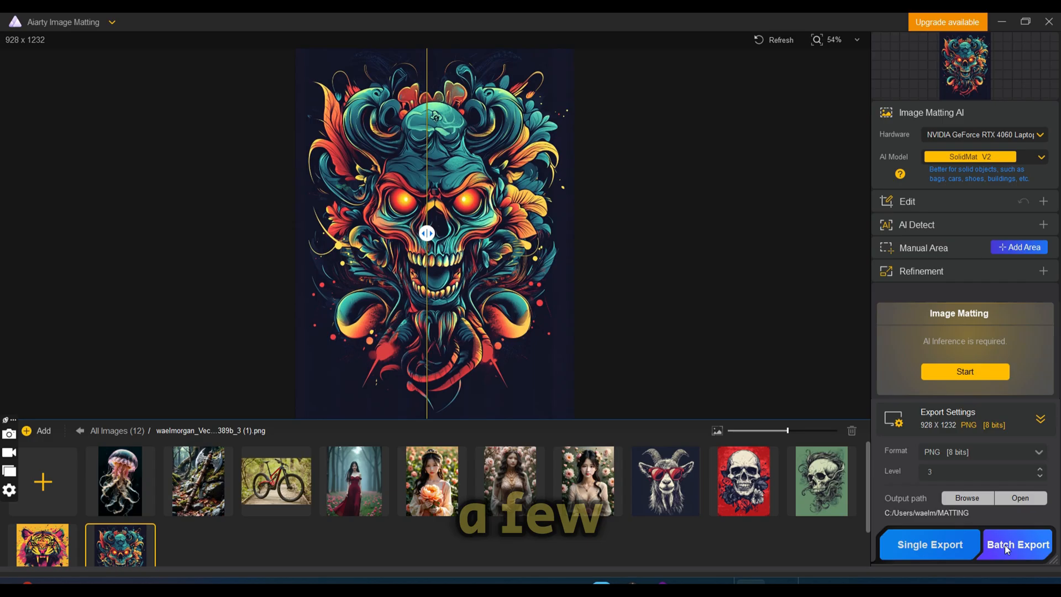
Step: Batch-export all images and open the jellyfish mask Alpha_demo1_attr1.png from Batch_Export
{"action": "left_click", "coordinate": [1018, 544]}
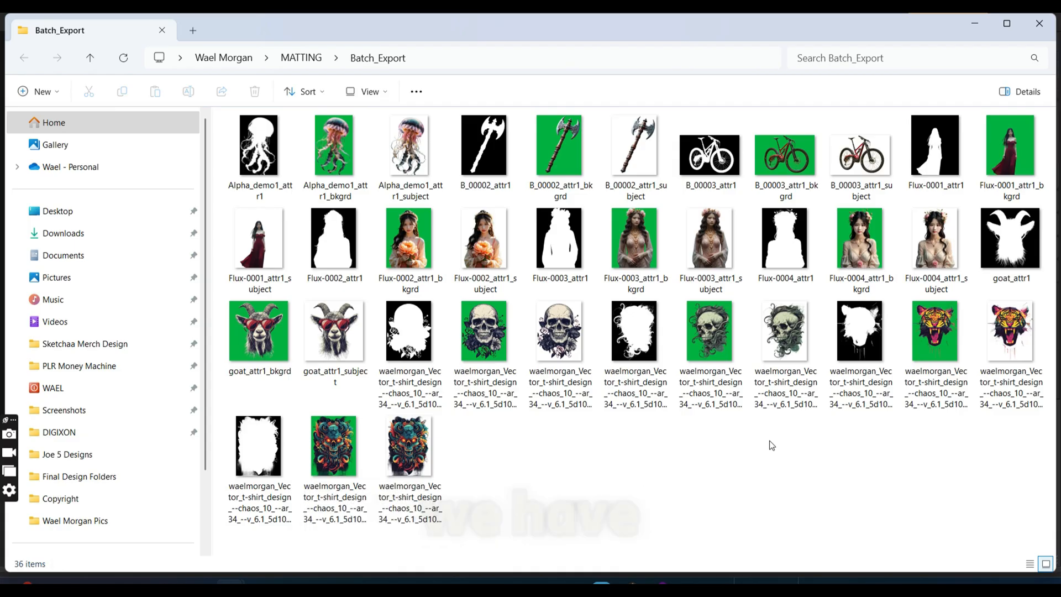
{"action": "left_click", "coordinate": [485, 144]}
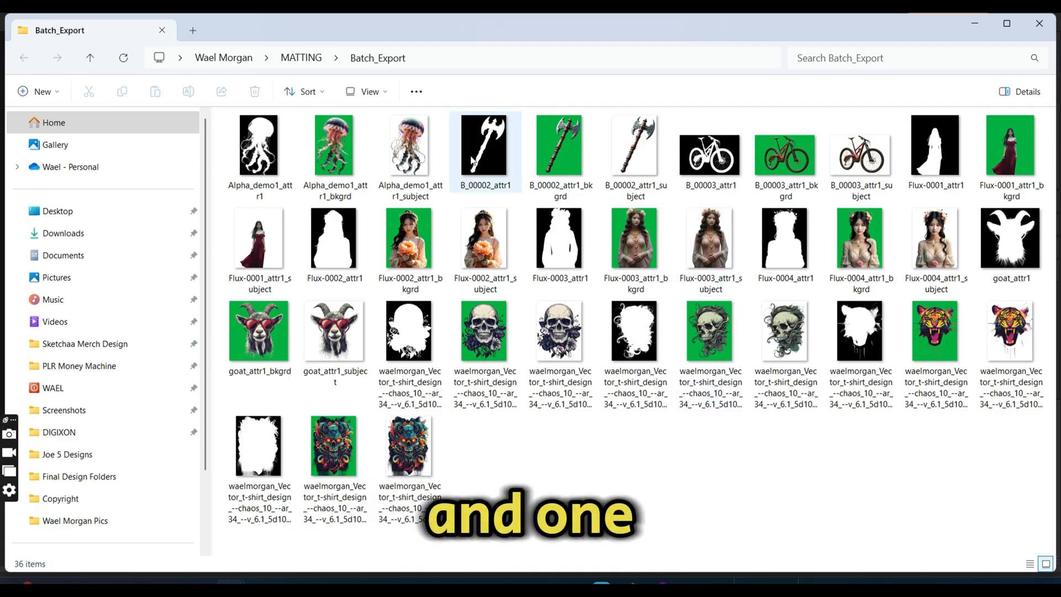
{"action": "left_click", "coordinate": [259, 144]}
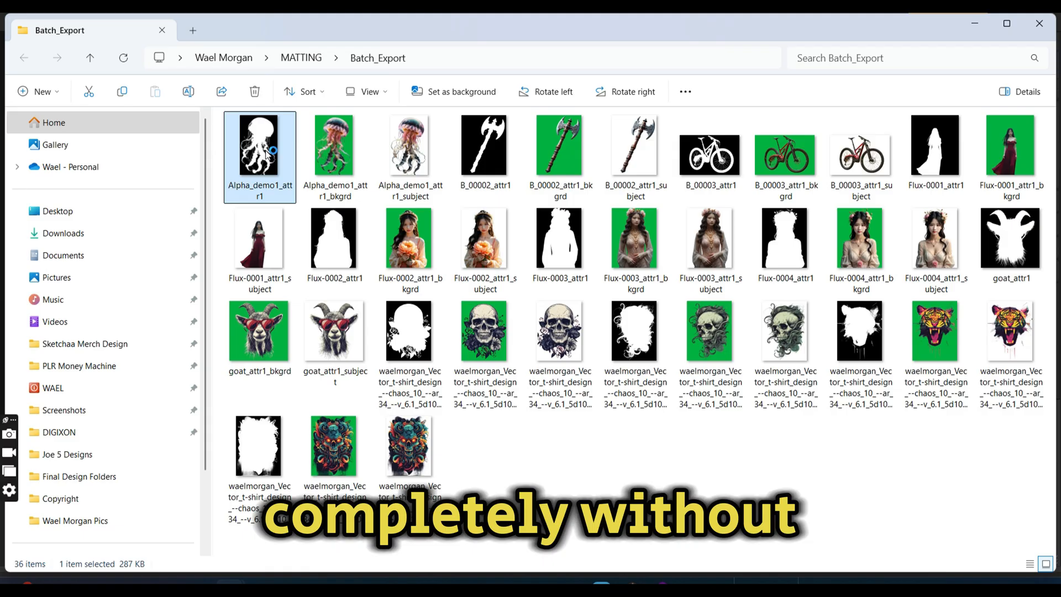
{"action": "double_click", "coordinate": [259, 145]}
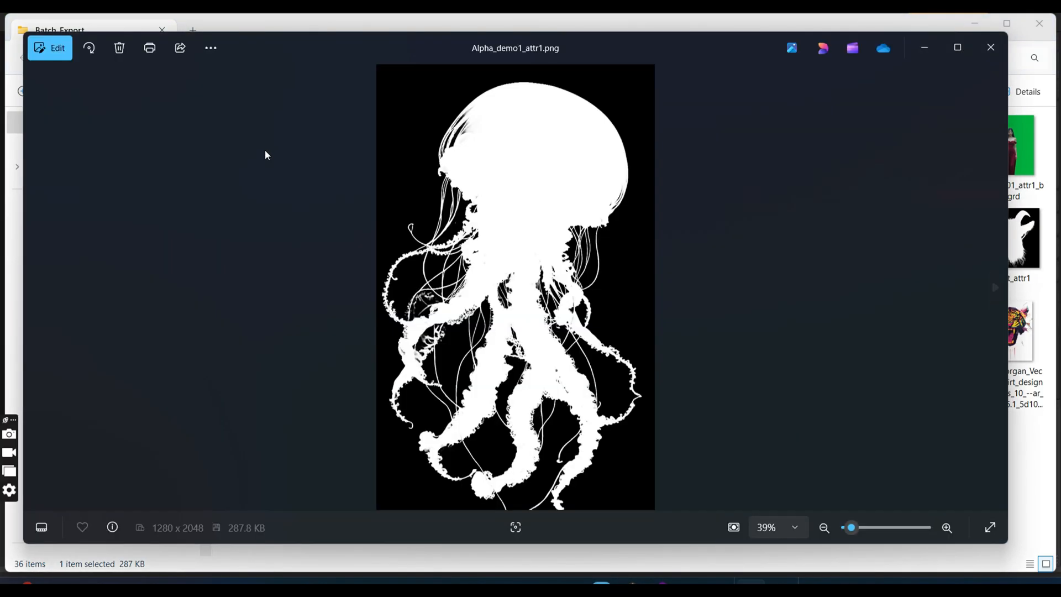